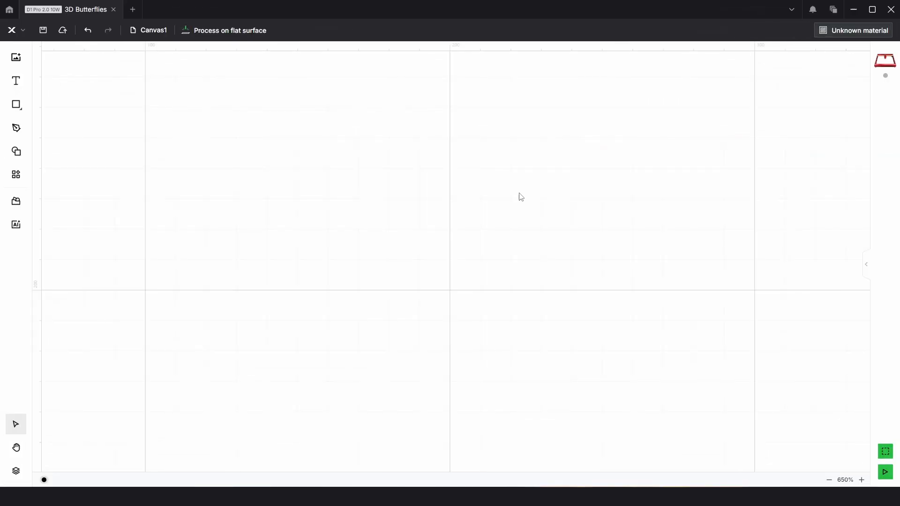
- Show the Shape library with the Animal category fully expanded
{"action": "left_click", "coordinate": [16, 152]}
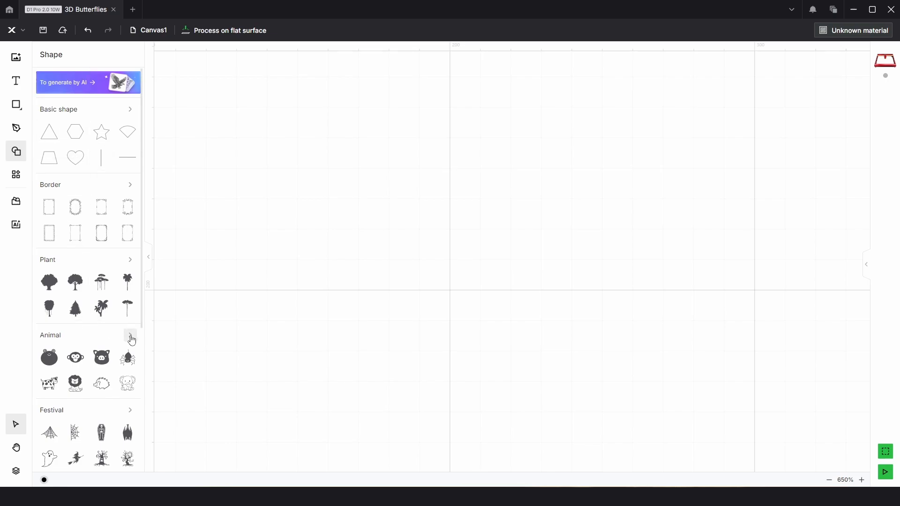
{"action": "left_click", "coordinate": [130, 337]}
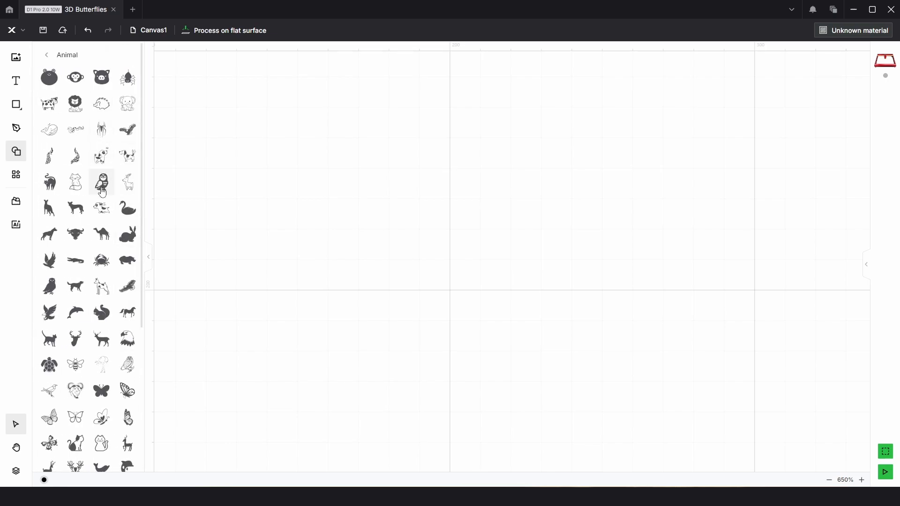
{"action": "mouse_move", "coordinate": [101, 391]}
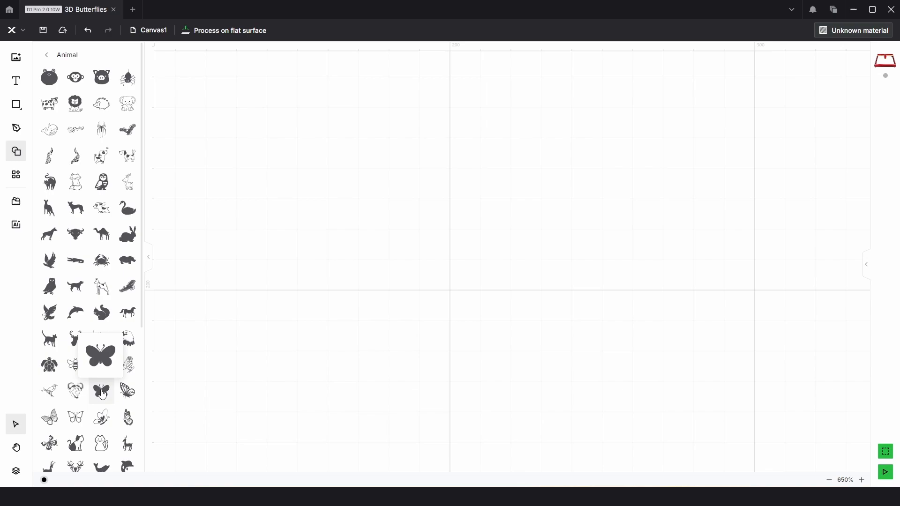
- Place a butterfly on the canvas, widen it to 100 mm and convert it to an outline
{"action": "left_click", "coordinate": [101, 392]}
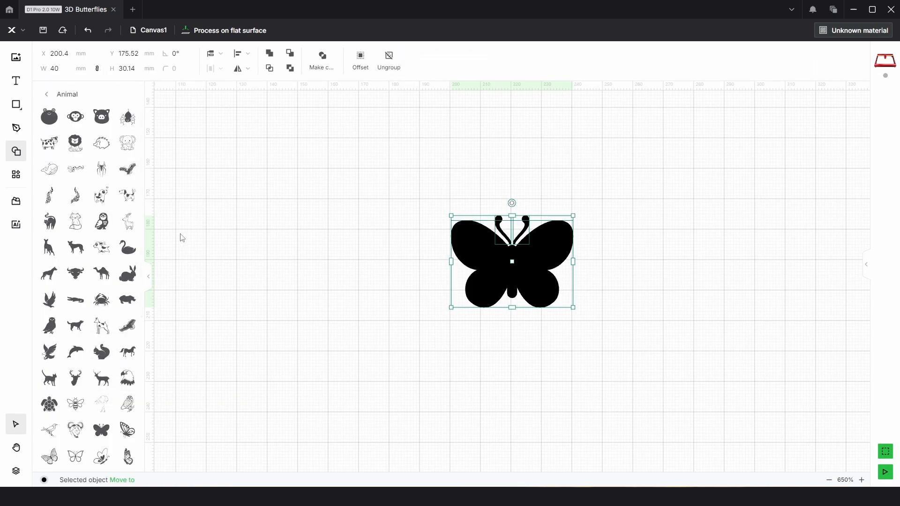
{"action": "left_click", "coordinate": [58, 68]}
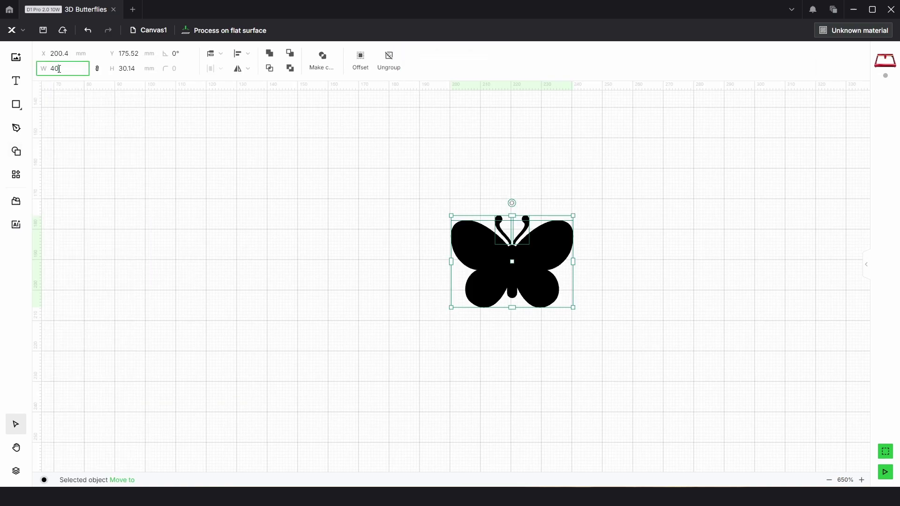
{"action": "type", "text": "100"}
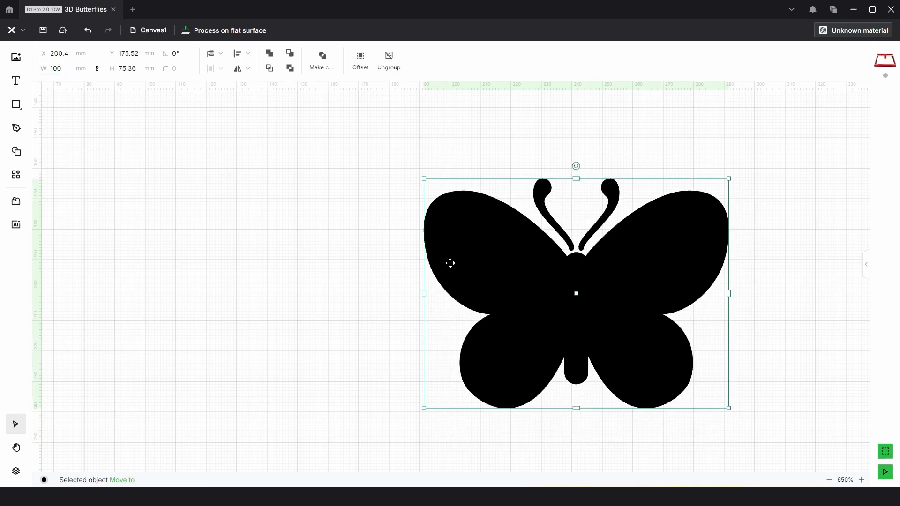
{"action": "left_click", "coordinate": [238, 53]}
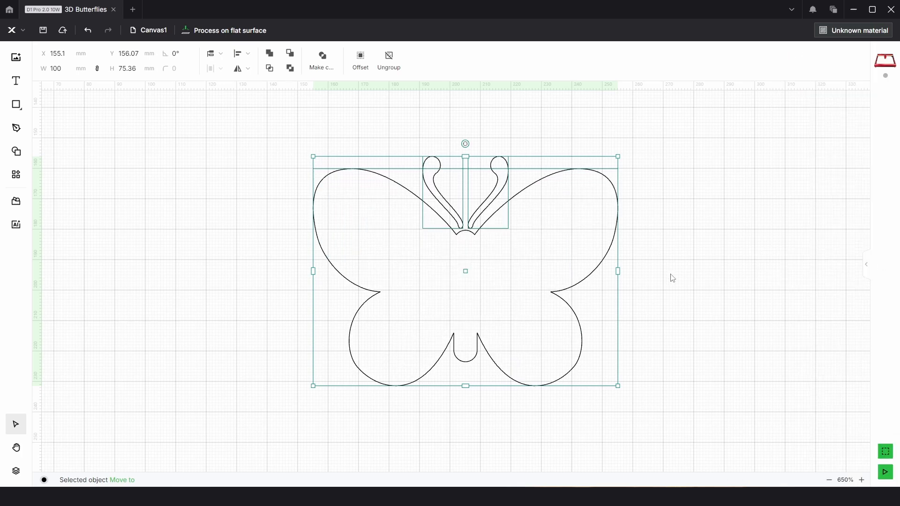
{"action": "mouse_move", "coordinate": [389, 61]}
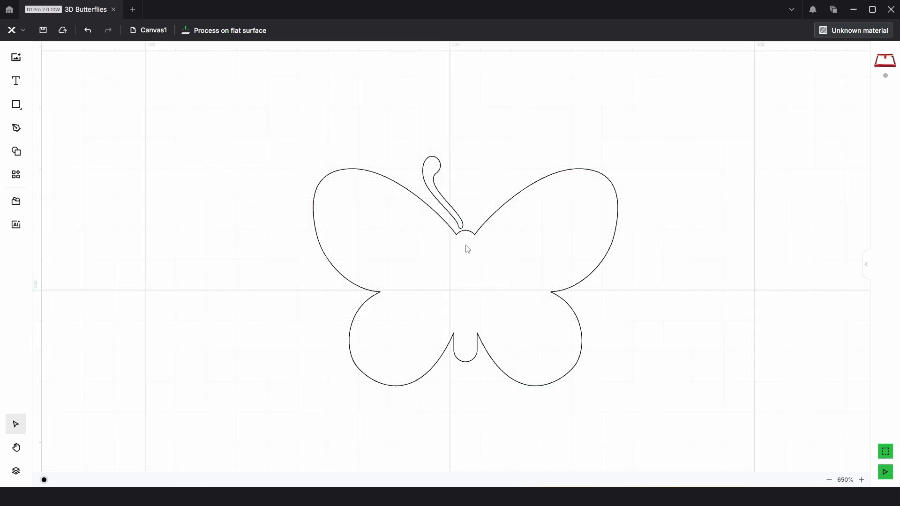
{"action": "mouse_move", "coordinate": [630, 432]}
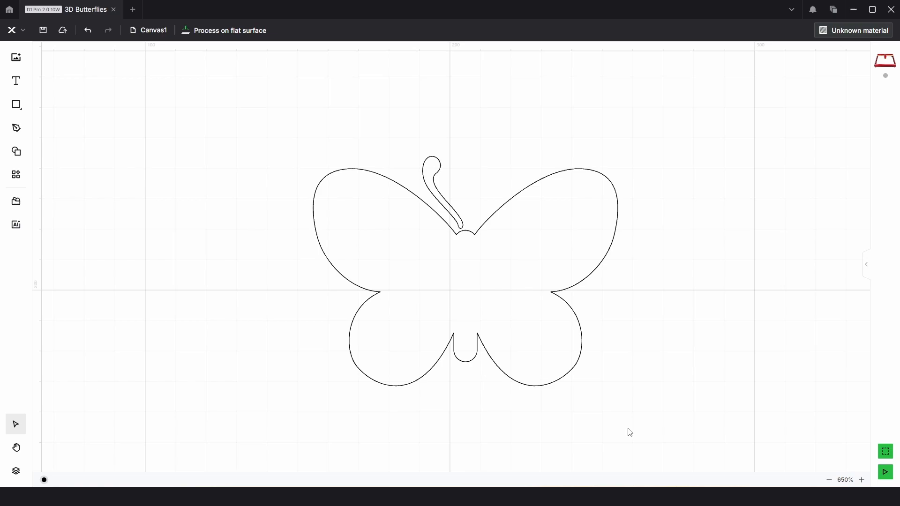
- Node-edit the butterfly: make the neck node a sharp corner and straighten the centre edge into a vertical line
{"action": "left_click", "coordinate": [465, 239]}
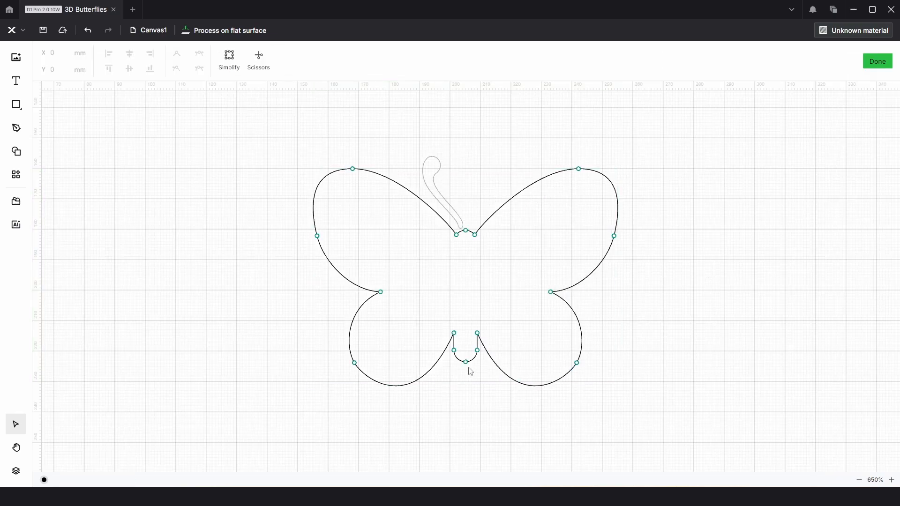
{"action": "scroll", "scroll_direction": "up", "scroll_amount": 3}
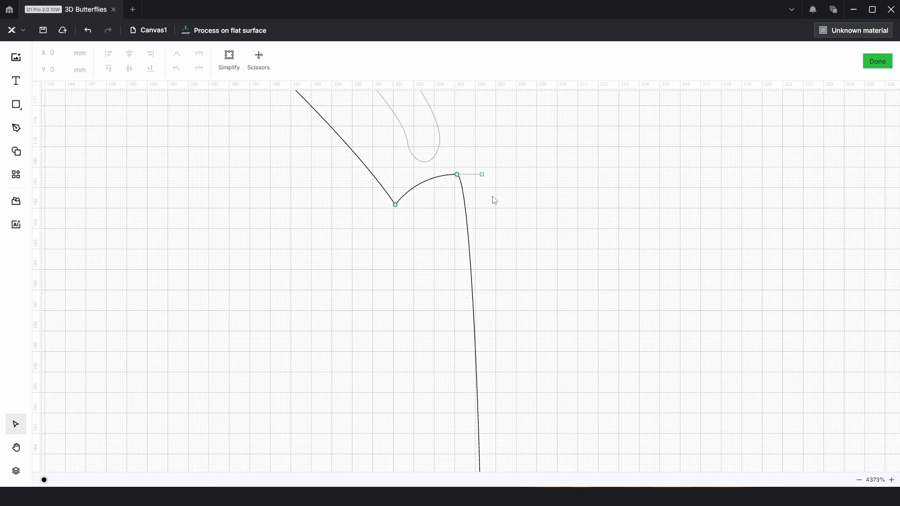
{"action": "left_click", "coordinate": [457, 175]}
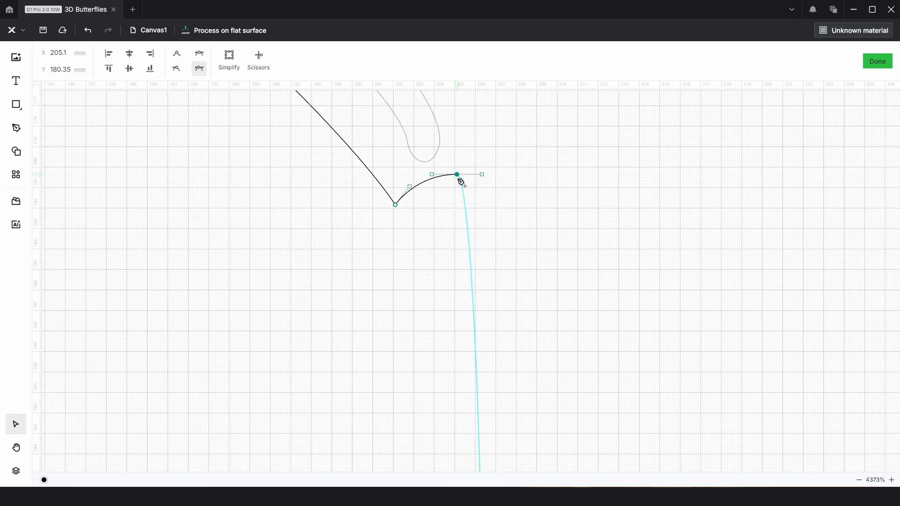
{"action": "left_click", "coordinate": [176, 67]}
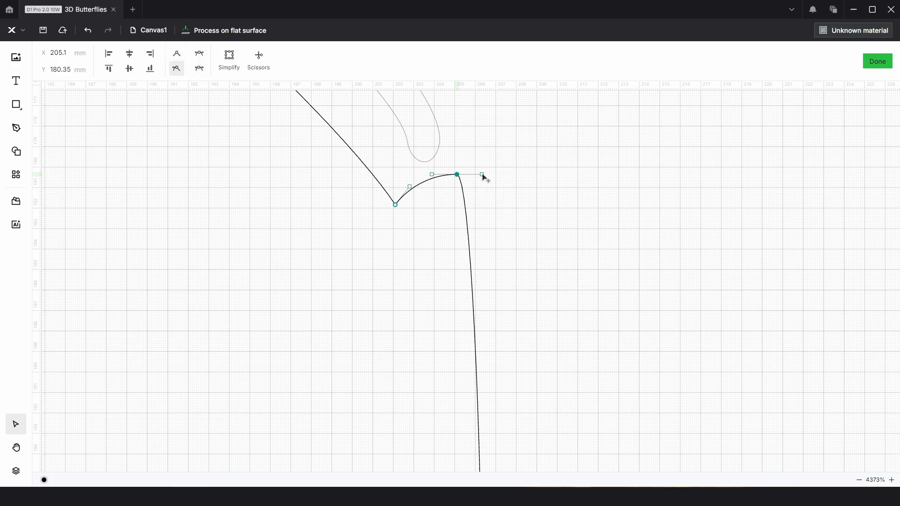
{"action": "left_click_drag", "start_coordinate": [481, 175], "coordinate": [510, 224]}
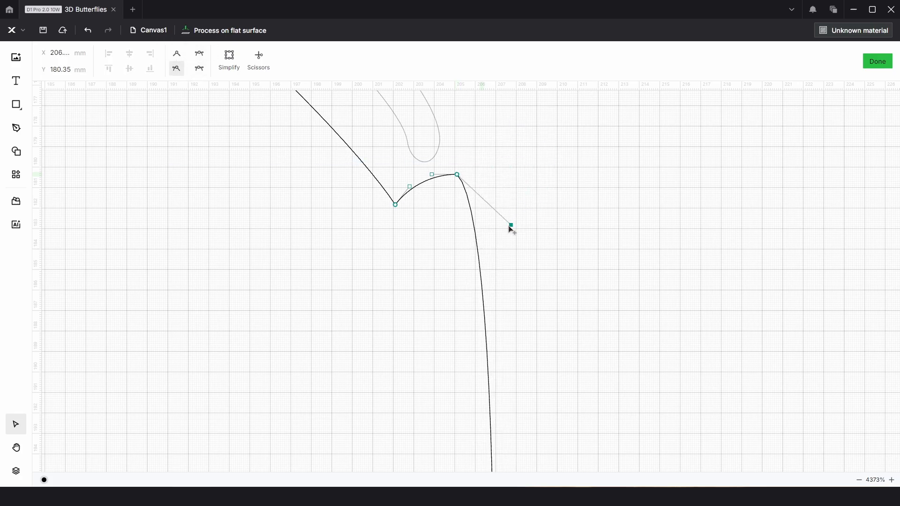
{"action": "left_click_drag", "start_coordinate": [509, 224], "coordinate": [458, 177]}
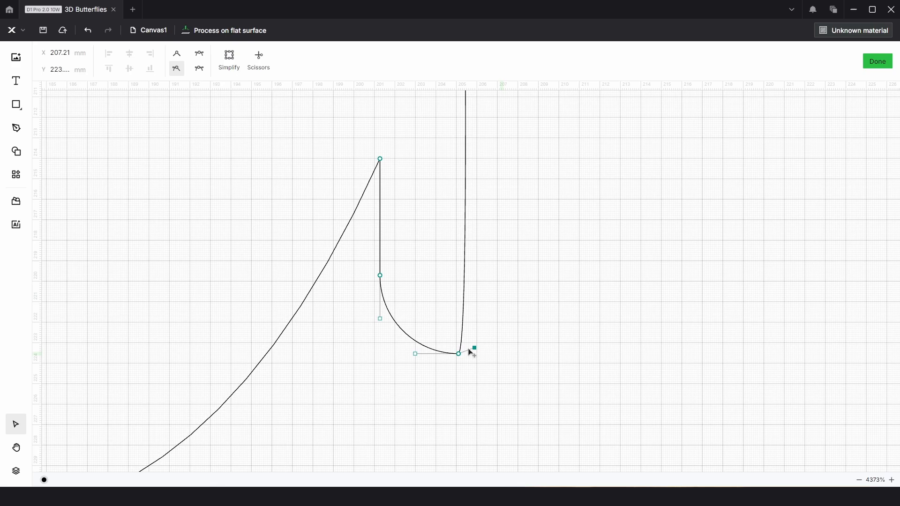
{"action": "scroll", "scroll_direction": "down", "scroll_amount": 3}
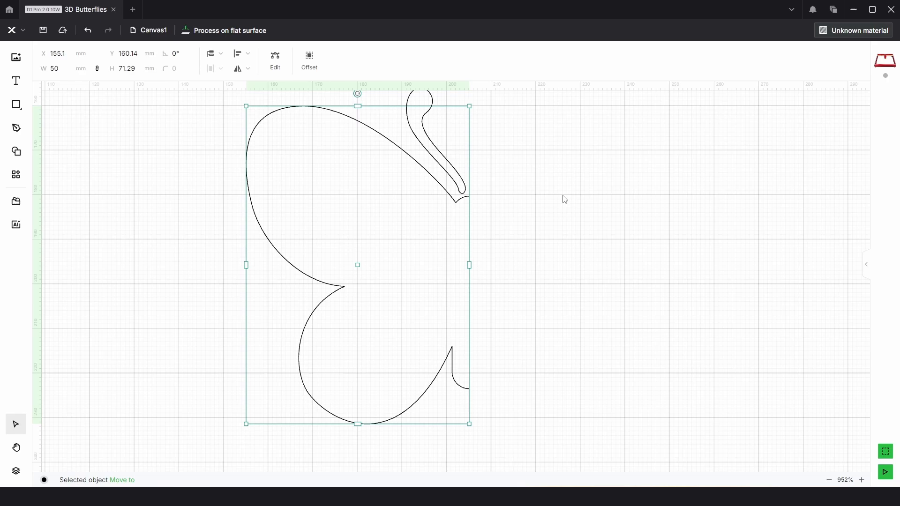
- Draw a narrow tall rectangle along the half-butterfly's straight centre edge
{"action": "left_click", "coordinate": [16, 103]}
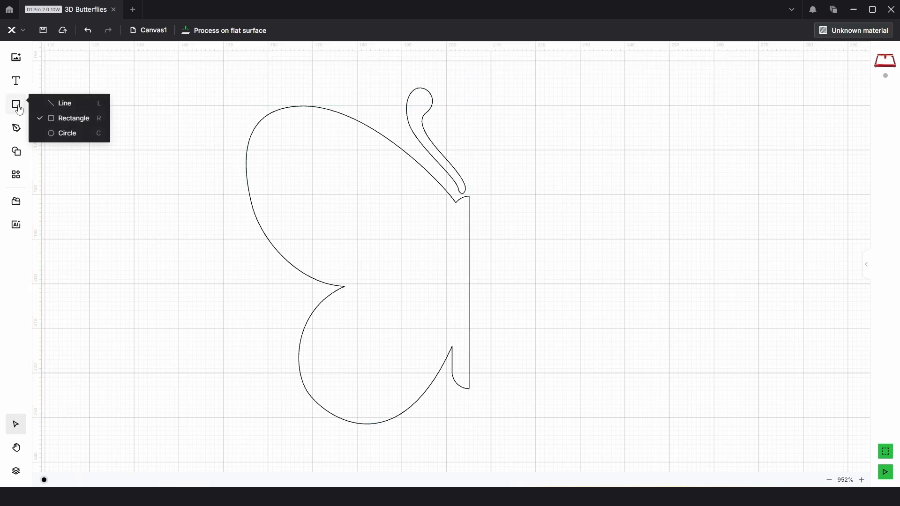
{"action": "left_click", "coordinate": [72, 118]}
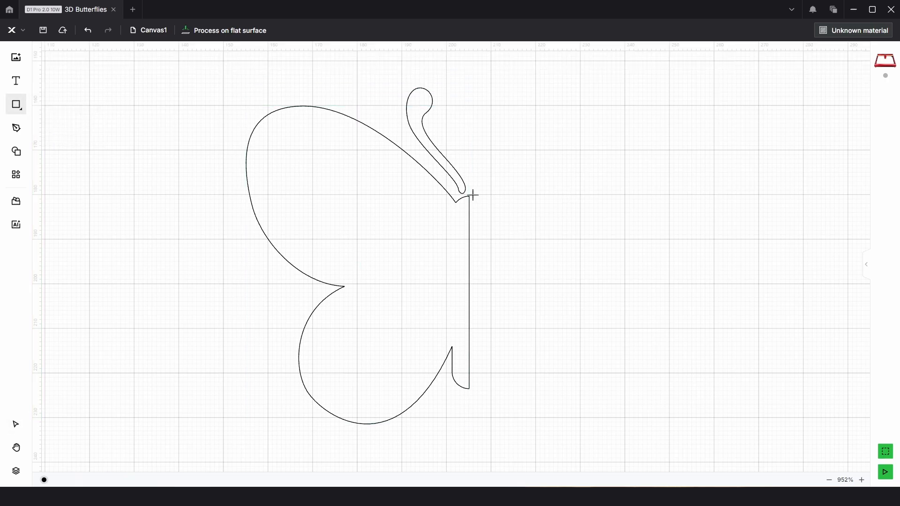
{"action": "mouse_move", "coordinate": [474, 202]}
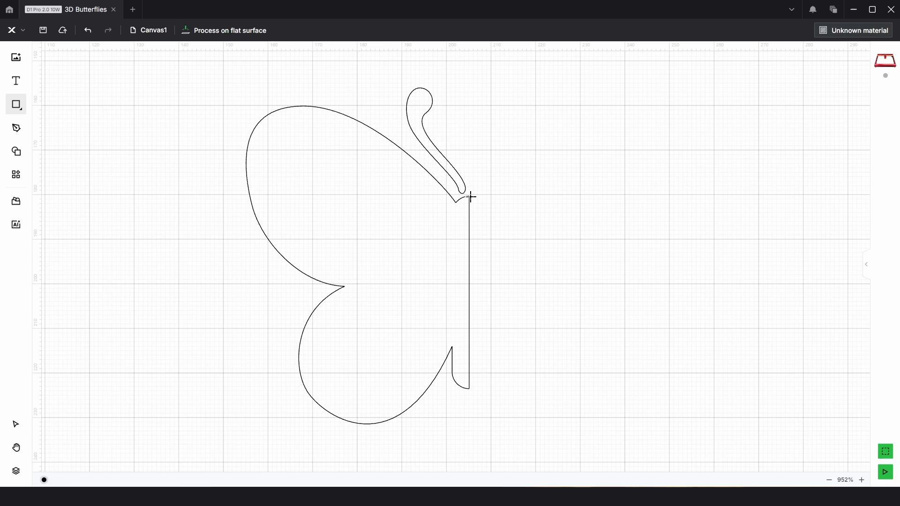
{"action": "left_click_drag", "start_coordinate": [469, 198], "coordinate": [514, 393]}
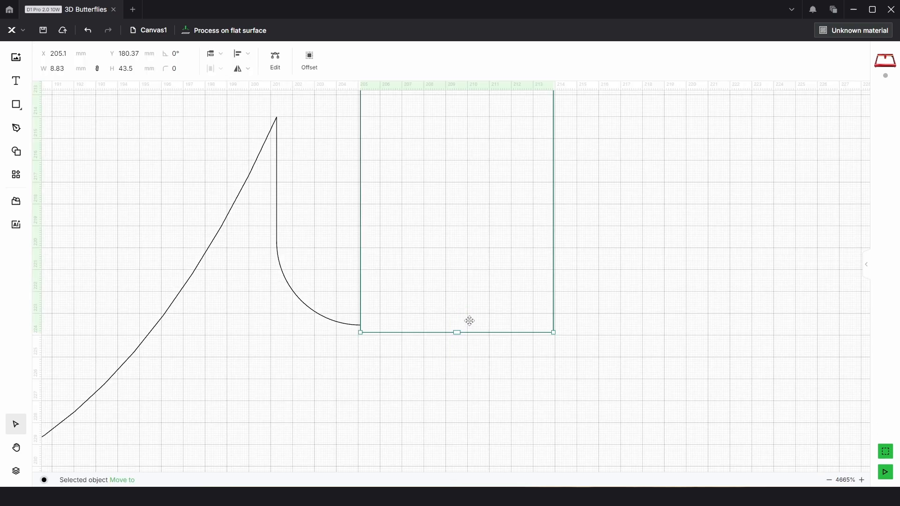
{"action": "mouse_move", "coordinate": [97, 69]}
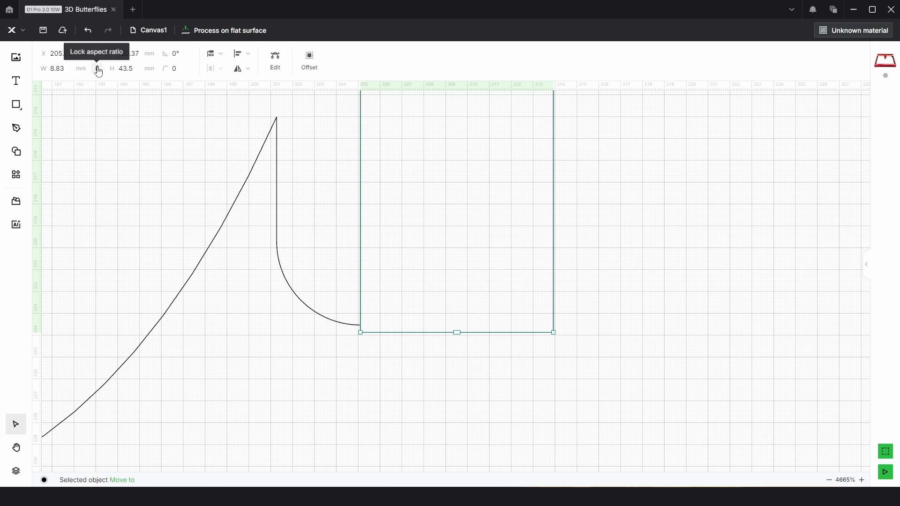
{"action": "mouse_move", "coordinate": [488, 431]}
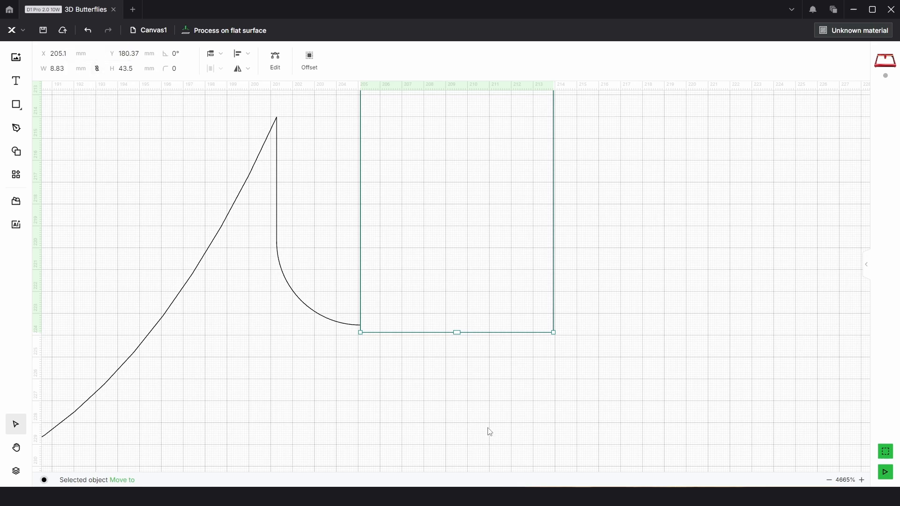
{"action": "mouse_move", "coordinate": [457, 333]}
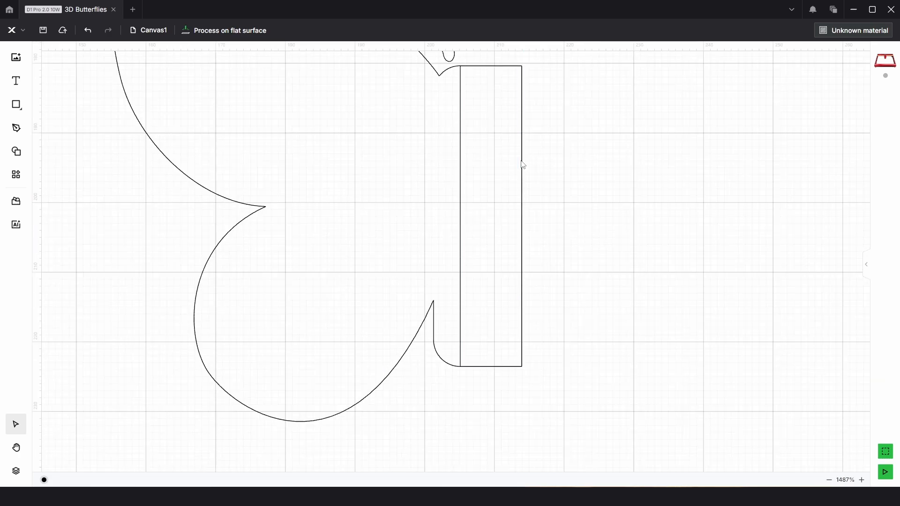
- Set the body rectangle's width to 7 mm and deselect it
{"action": "left_click", "coordinate": [490, 183]}
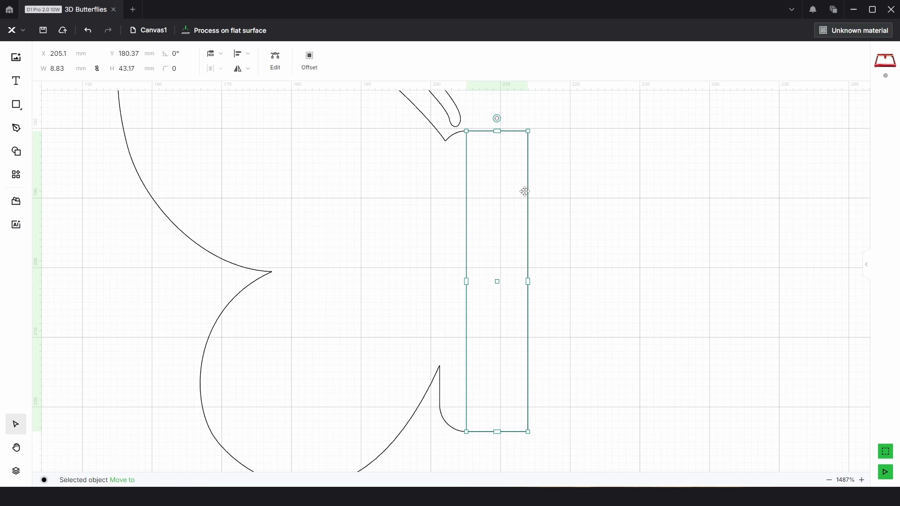
{"action": "mouse_move", "coordinate": [485, 161]}
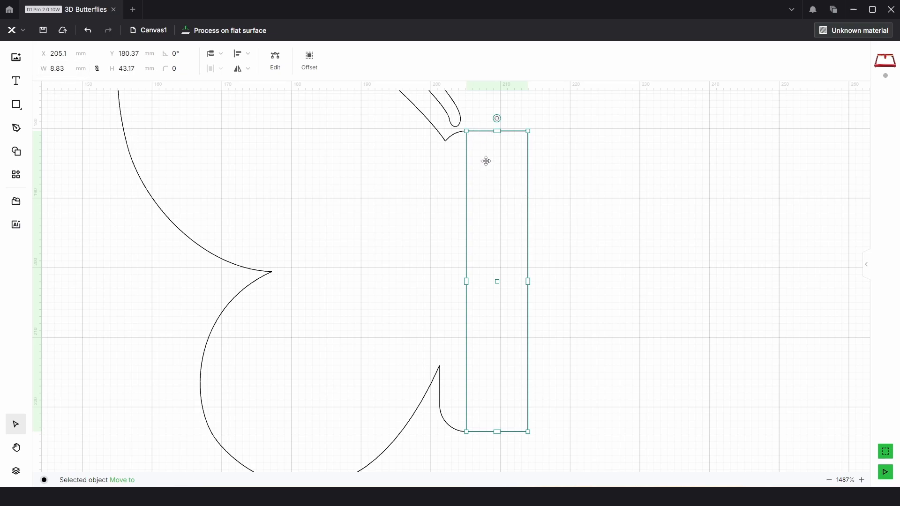
{"action": "mouse_move", "coordinate": [481, 176]}
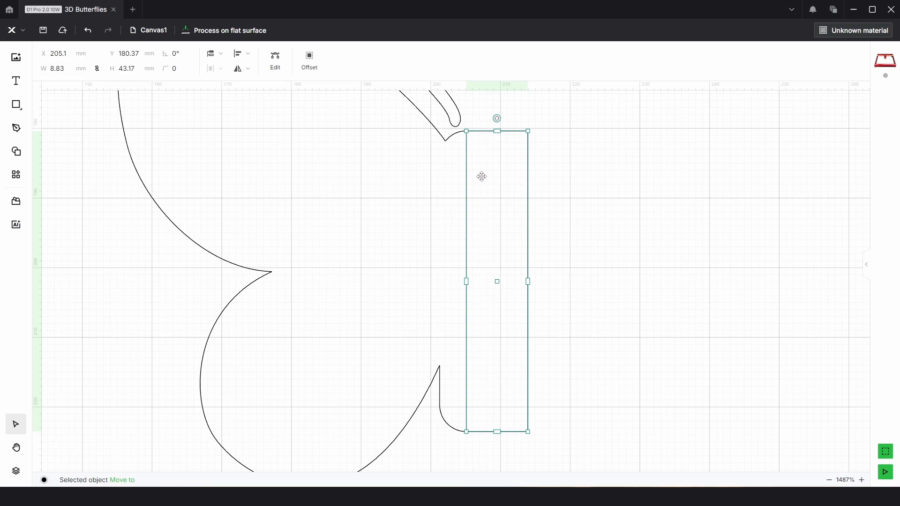
{"action": "mouse_move", "coordinate": [488, 164]}
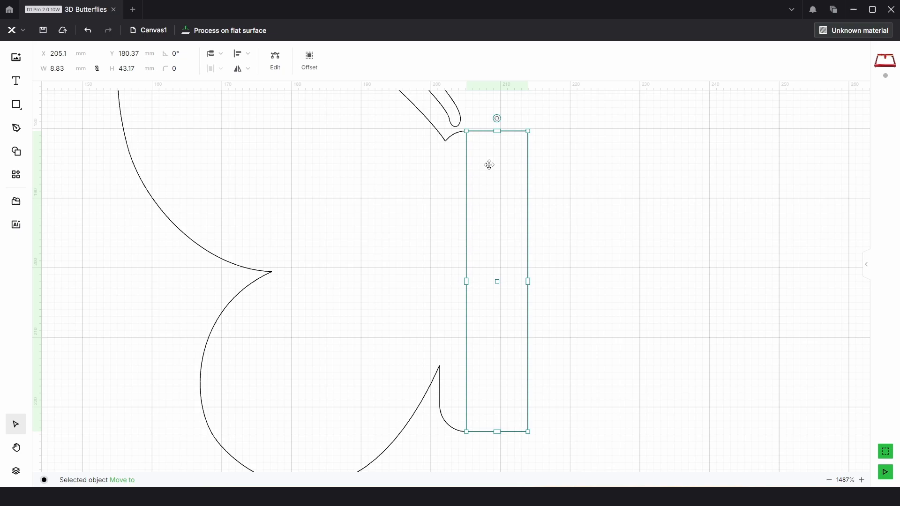
{"action": "mouse_move", "coordinate": [474, 149]}
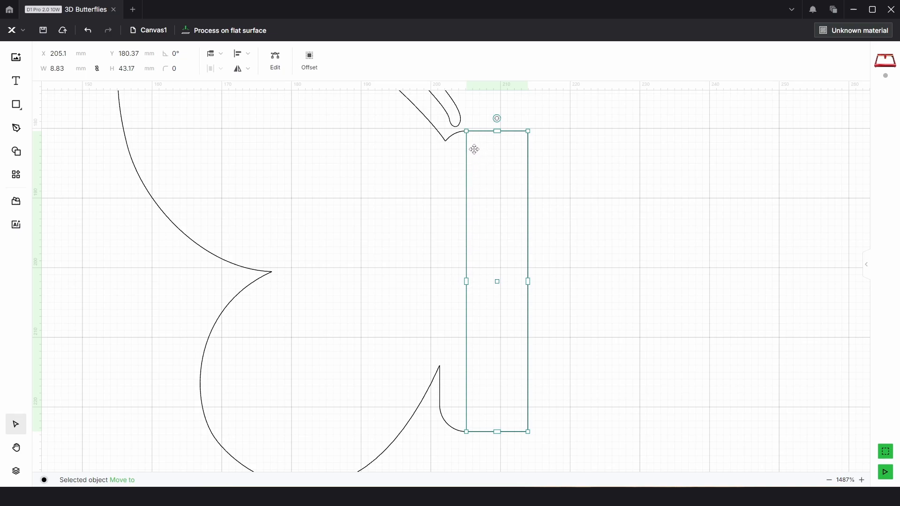
{"action": "mouse_move", "coordinate": [493, 156]}
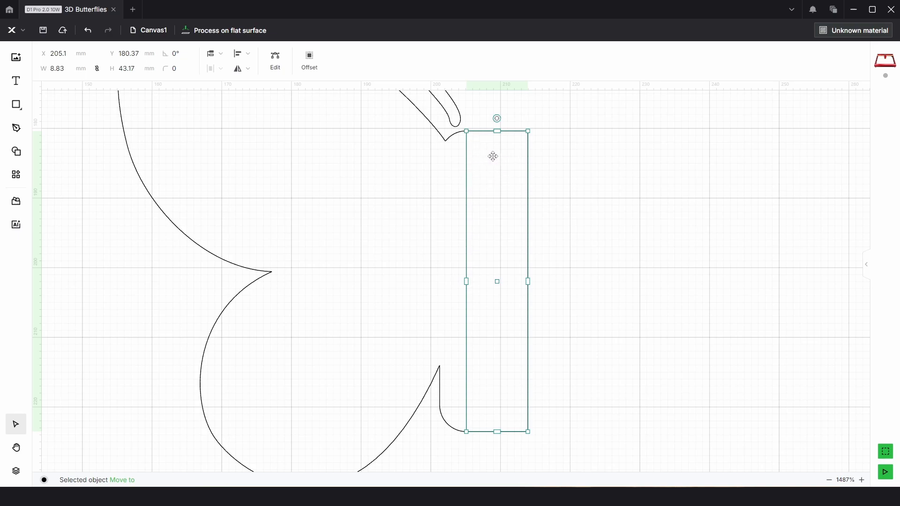
{"action": "mouse_move", "coordinate": [523, 144]}
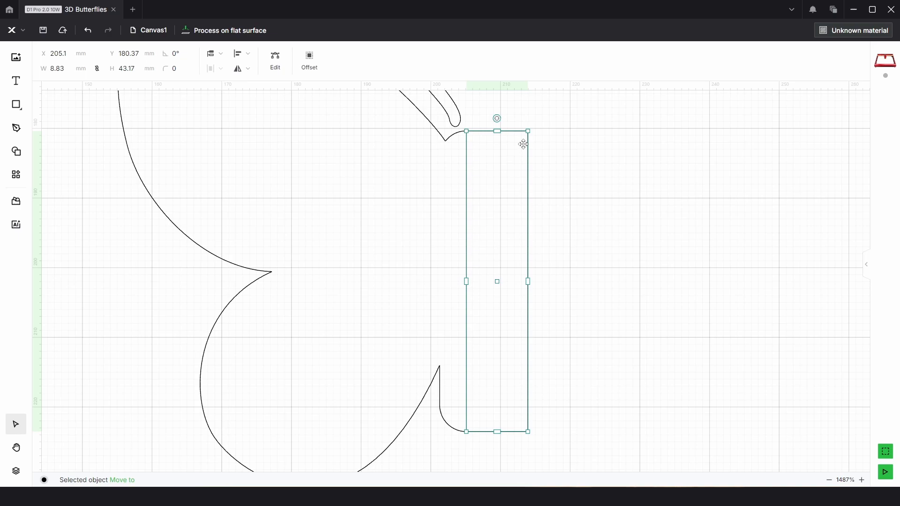
{"action": "left_click", "coordinate": [60, 69]}
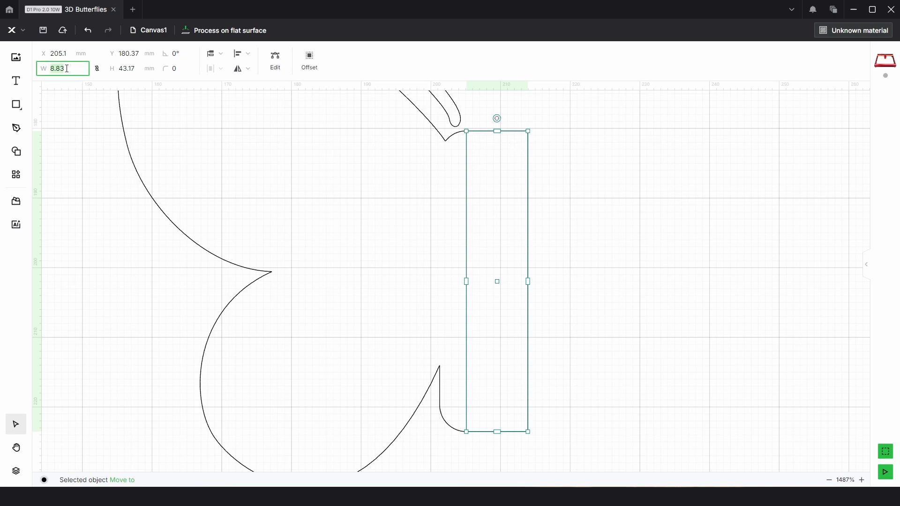
{"action": "type", "text": "7"}
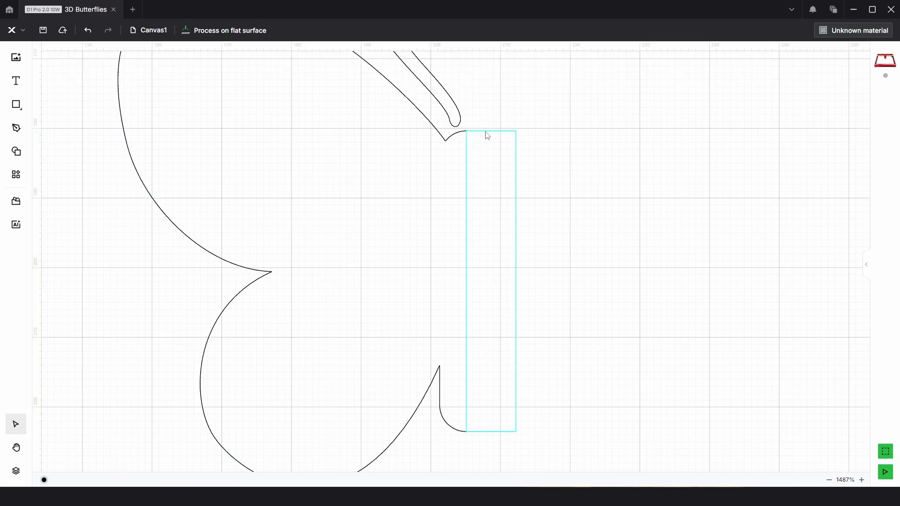
{"action": "left_click", "coordinate": [482, 307]}
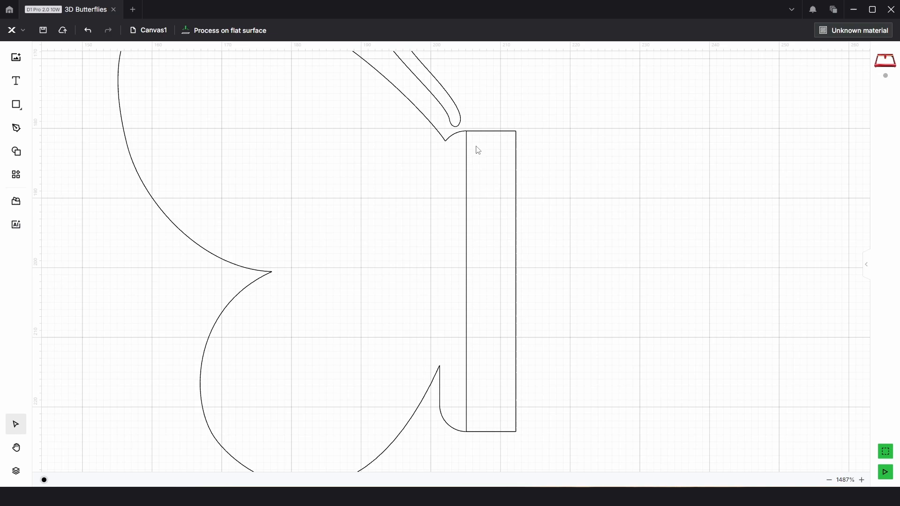
{"action": "scroll", "scroll_direction": "down", "scroll_amount": 3}
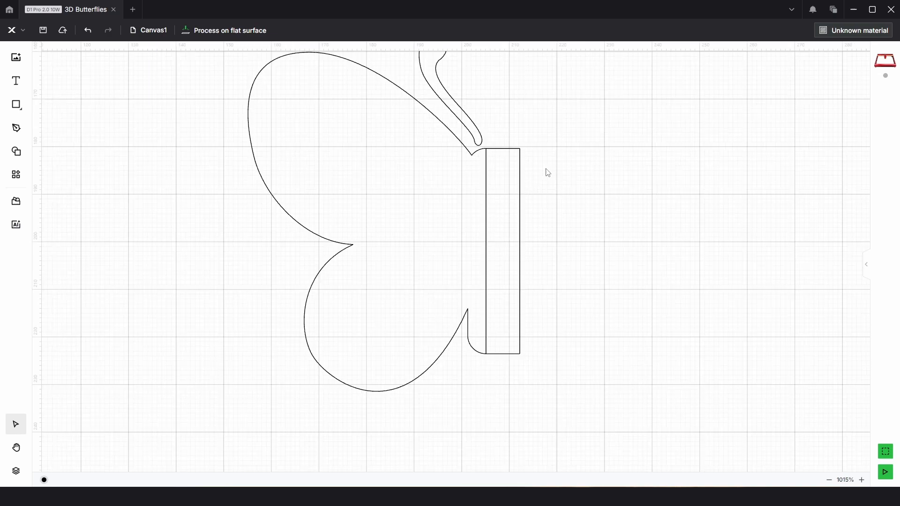
- Duplicate the body rectangle to the right, then reselect the original
{"action": "left_click", "coordinate": [496, 251]}
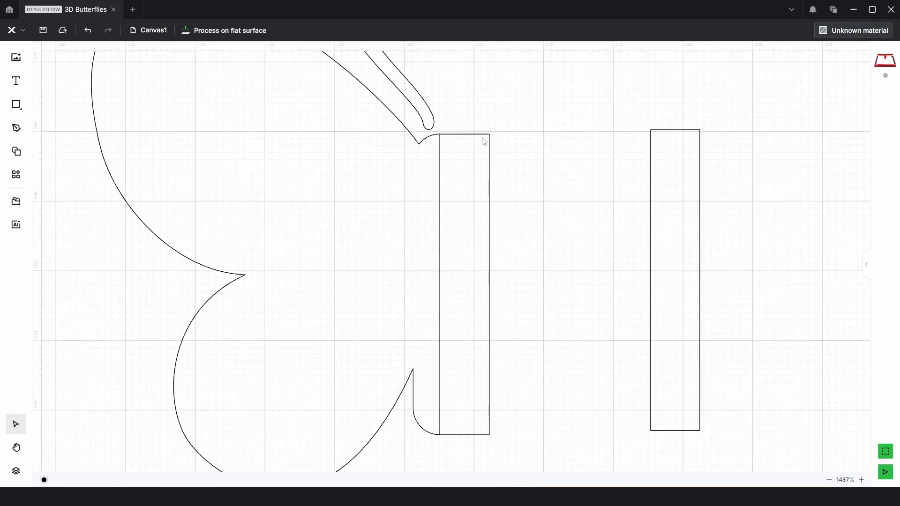
{"action": "mouse_move", "coordinate": [477, 344]}
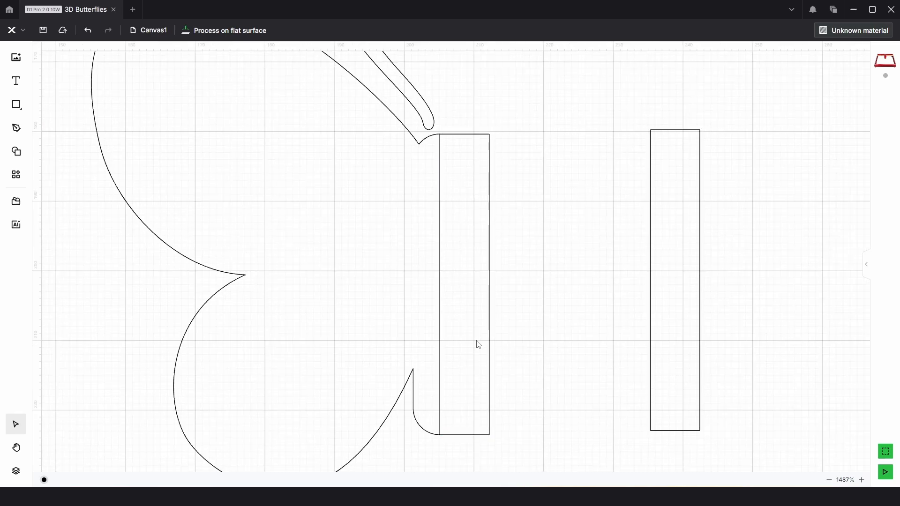
{"action": "mouse_move", "coordinate": [487, 439]}
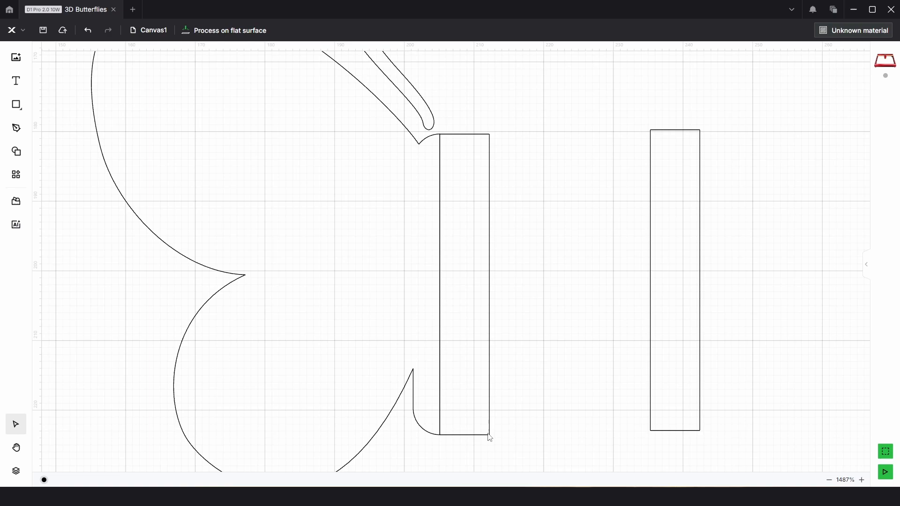
{"action": "mouse_move", "coordinate": [513, 158]}
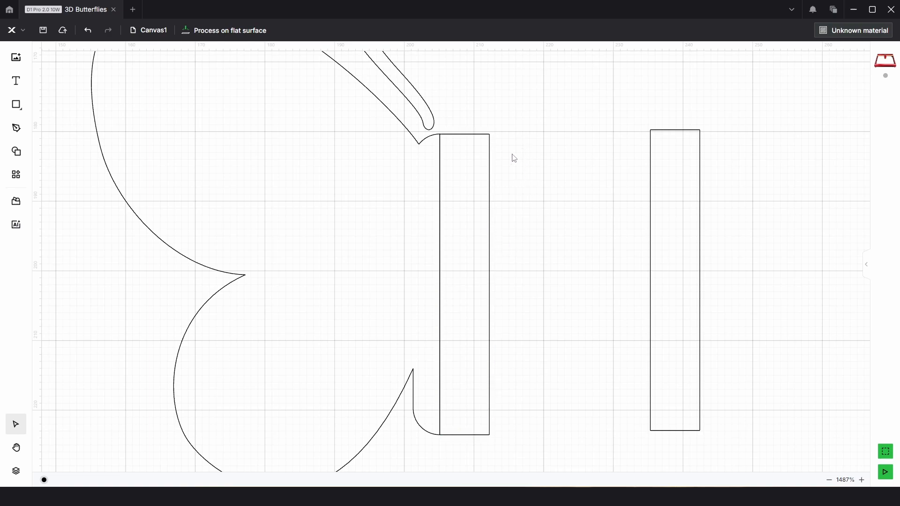
{"action": "left_click", "coordinate": [463, 286]}
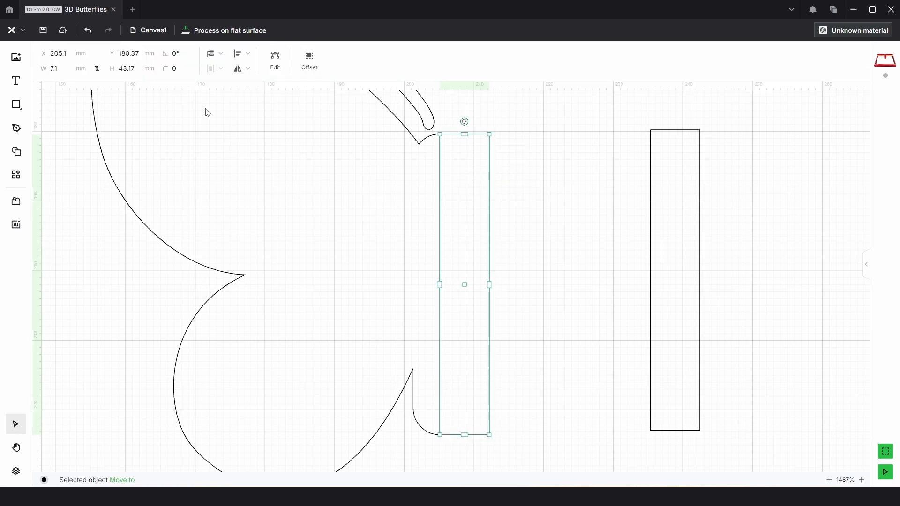
- Give the body rectangle a 2 mm corner radius and enter node editing
{"action": "left_click", "coordinate": [176, 68]}
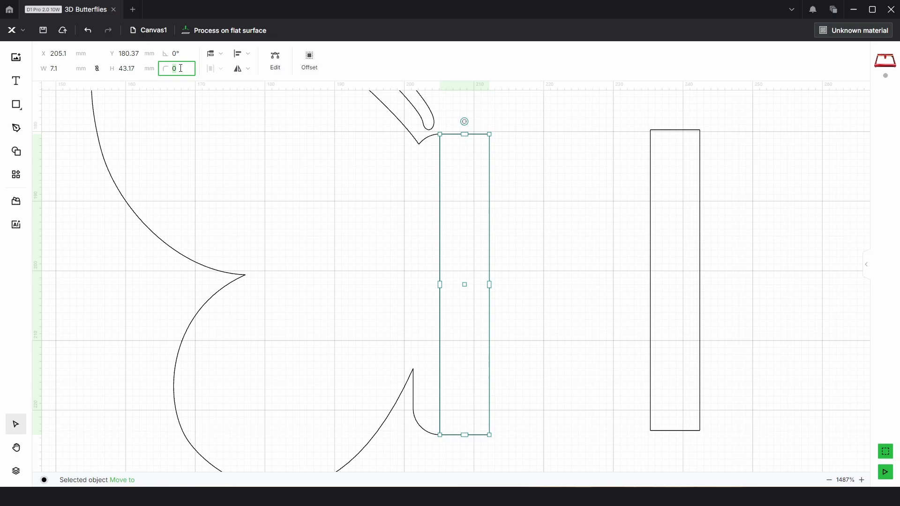
{"action": "type", "text": "2"}
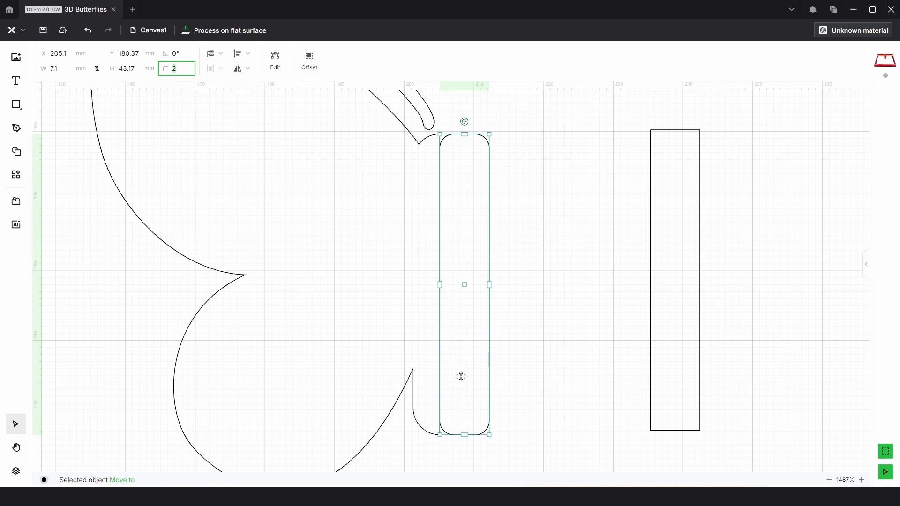
{"action": "mouse_move", "coordinate": [525, 181]}
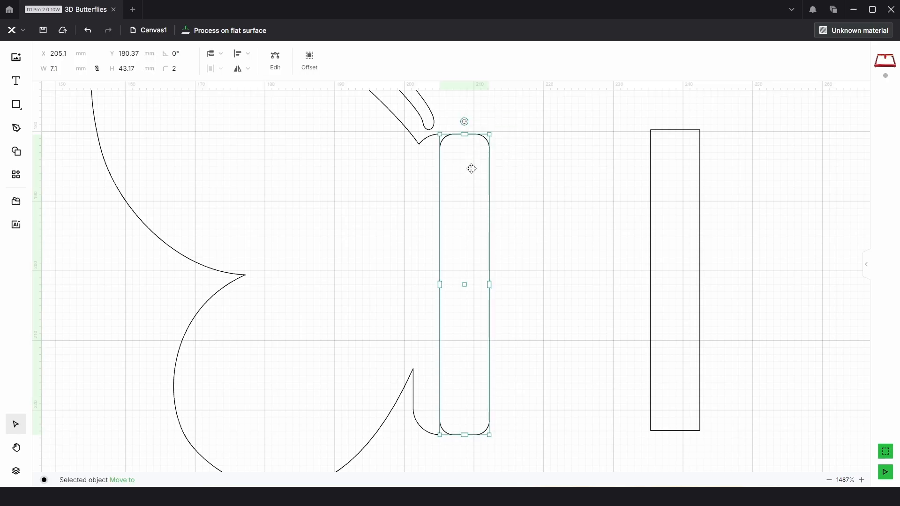
{"action": "left_click", "coordinate": [276, 57]}
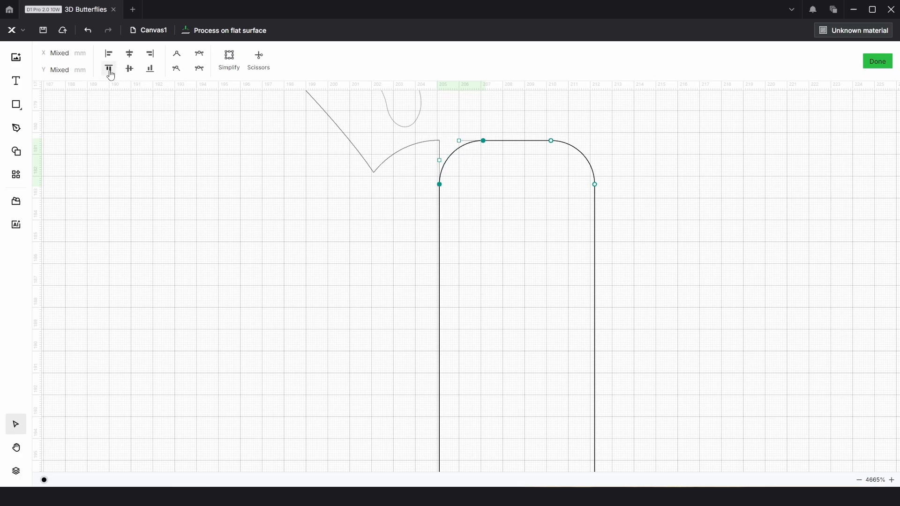
- Square off the strip's top-left and bottom-left corners using Align top and Align bottom
{"action": "left_click", "coordinate": [176, 54]}
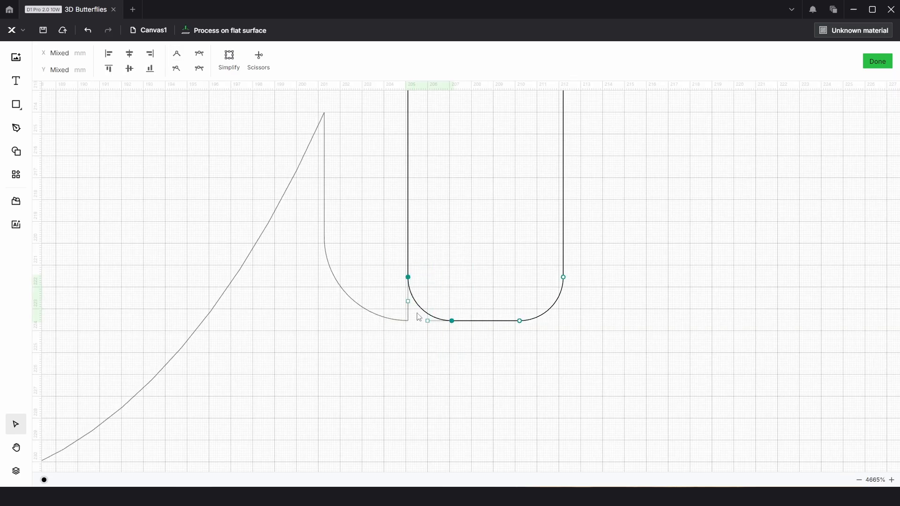
{"action": "mouse_move", "coordinate": [150, 68]}
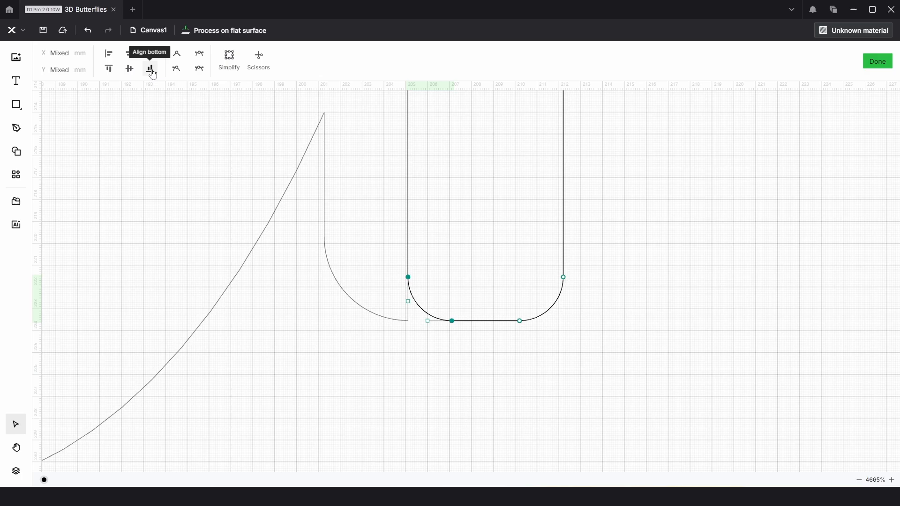
{"action": "left_click", "coordinate": [150, 68]}
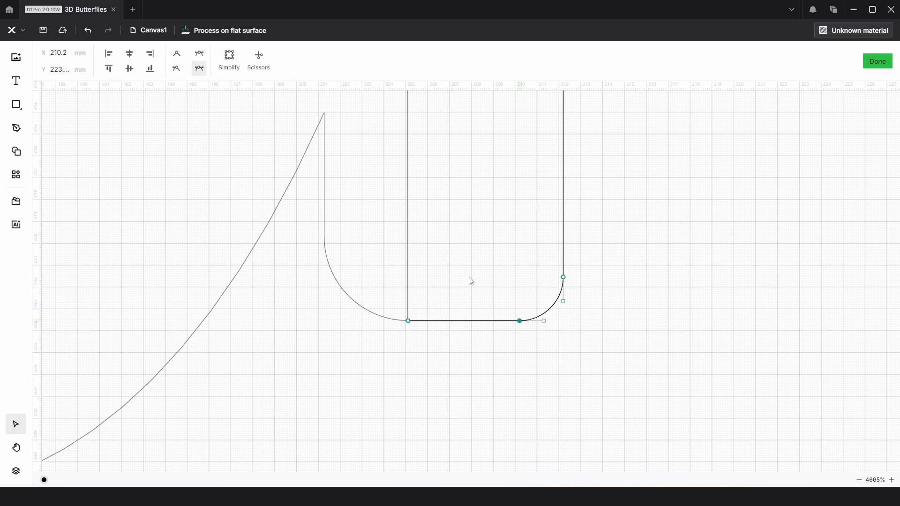
{"action": "scroll", "scroll_direction": "down", "scroll_amount": 3}
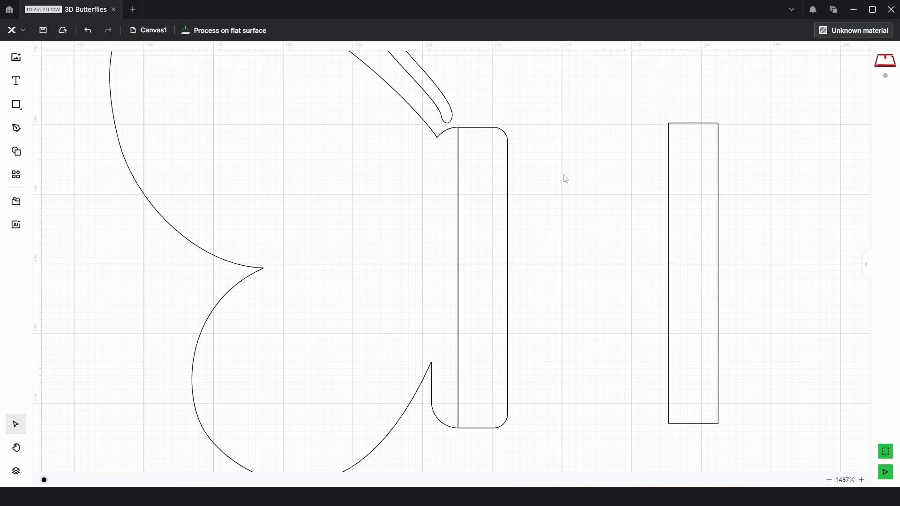
{"action": "mouse_move", "coordinate": [475, 139]}
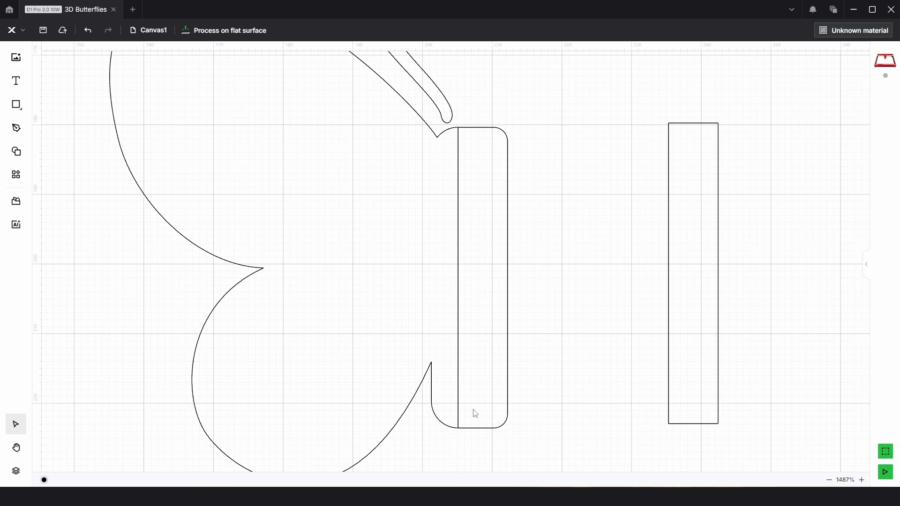
- Narrow the second rectangle to 3.1 mm and move it beside the butterfly's body
{"action": "left_click", "coordinate": [694, 272]}
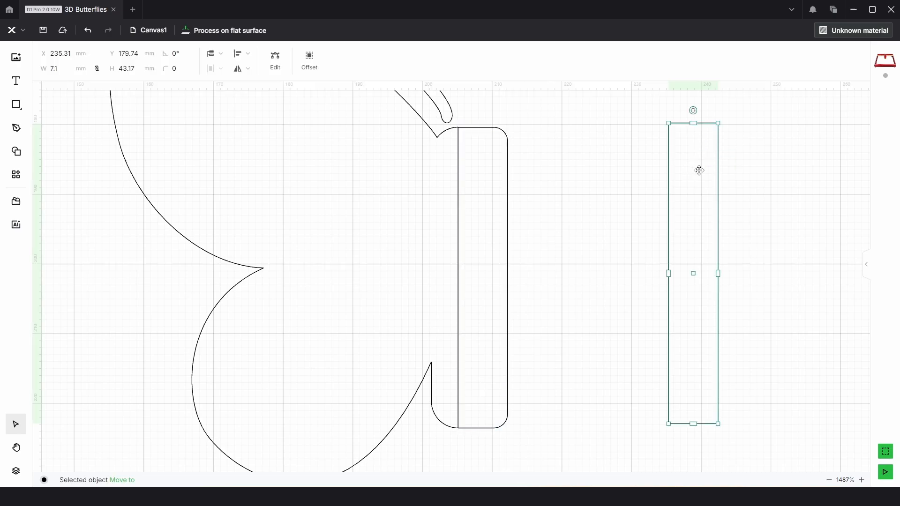
{"action": "mouse_move", "coordinate": [687, 170]}
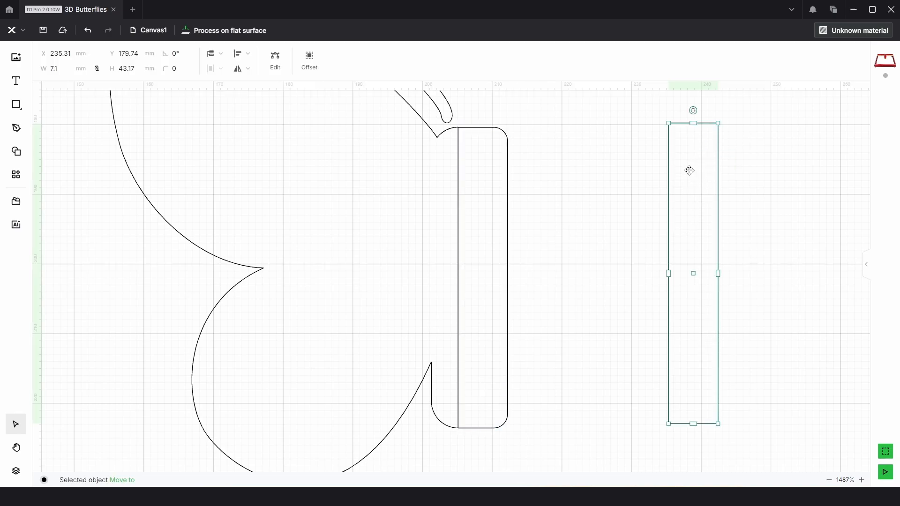
{"action": "left_click", "coordinate": [61, 67]}
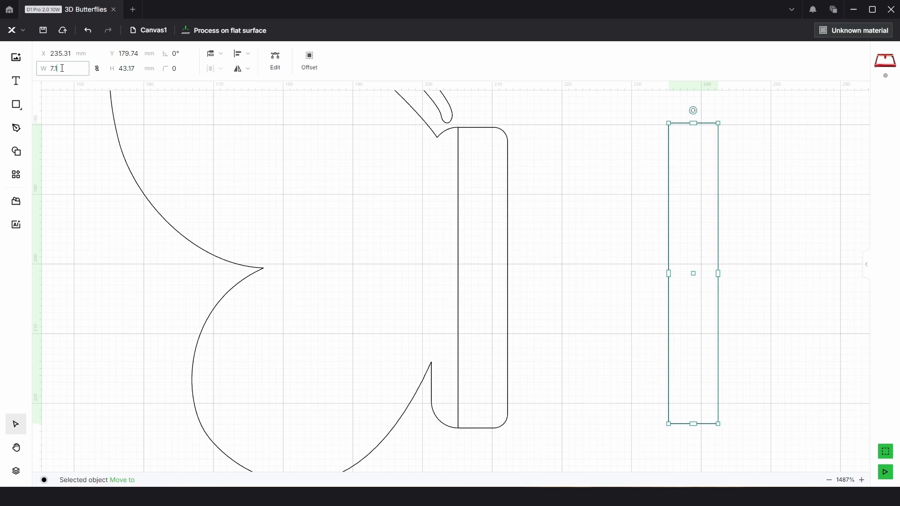
{"action": "type", "text": "3.1"}
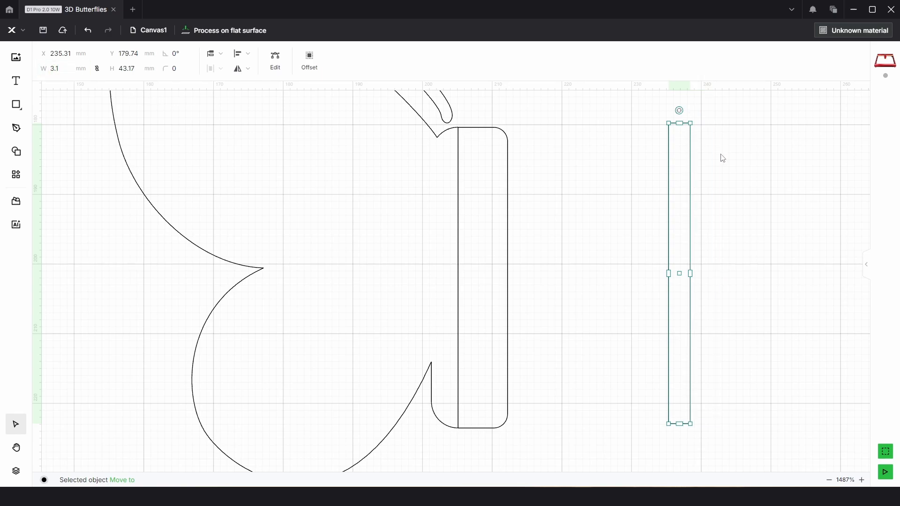
{"action": "left_click_drag", "start_coordinate": [679, 273], "coordinate": [532, 280]}
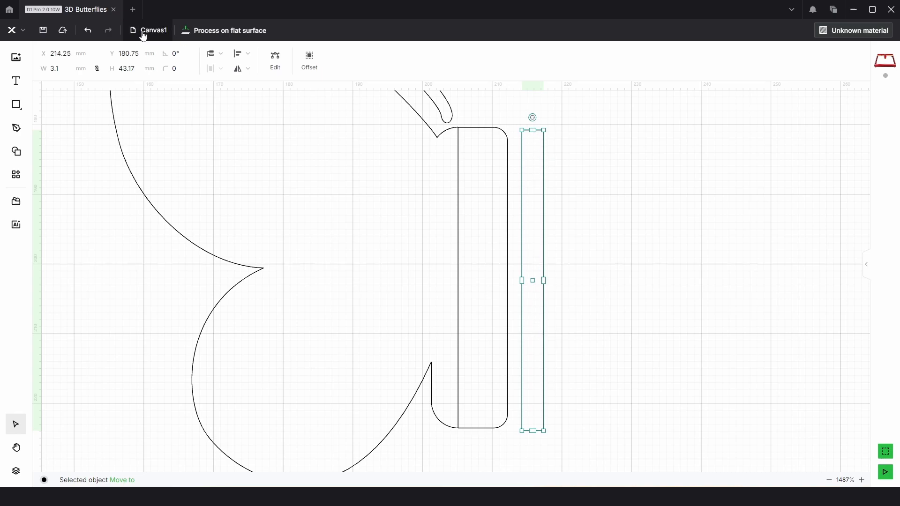
{"action": "left_click", "coordinate": [133, 68]}
{"action": "type", "text": "21.58"}
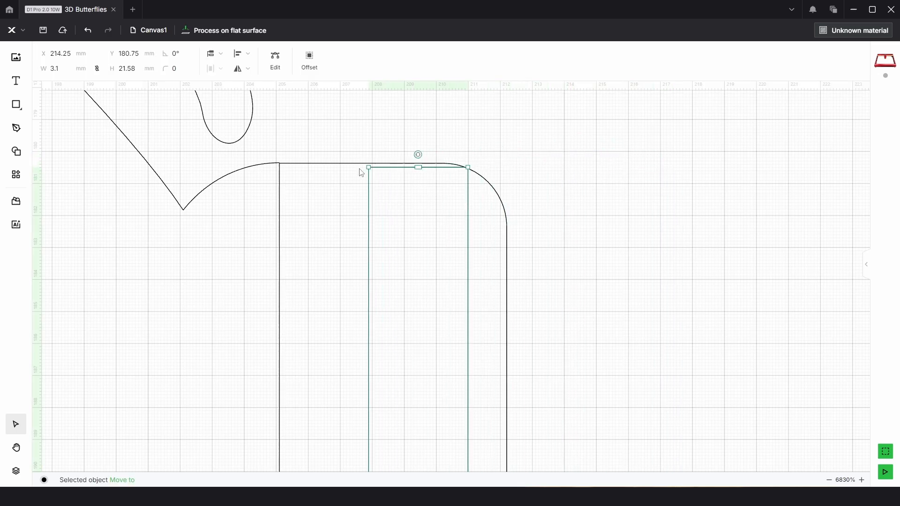
- Drag the 3.1 mm strip flush against the body piece's top edge as the slot
{"action": "left_click_drag", "start_coordinate": [418, 167], "coordinate": [327, 163]}
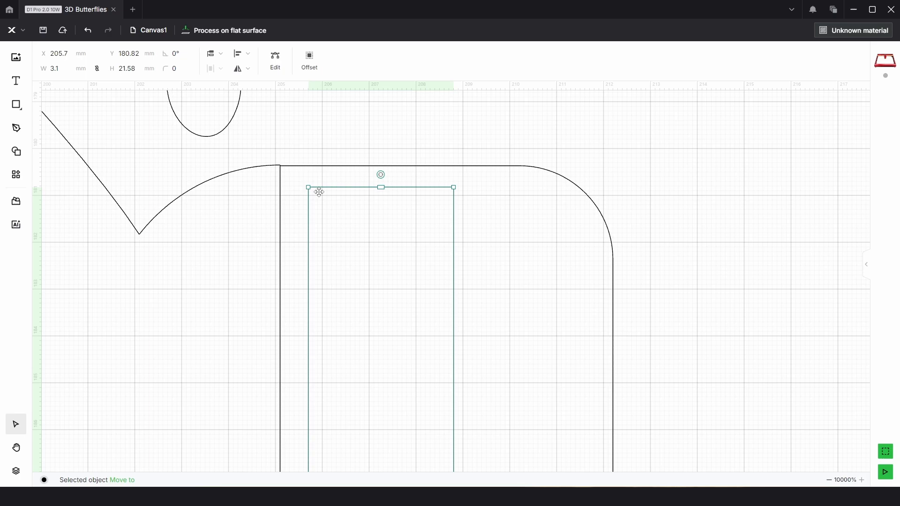
{"action": "left_click_drag", "start_coordinate": [319, 191], "coordinate": [281, 168]}
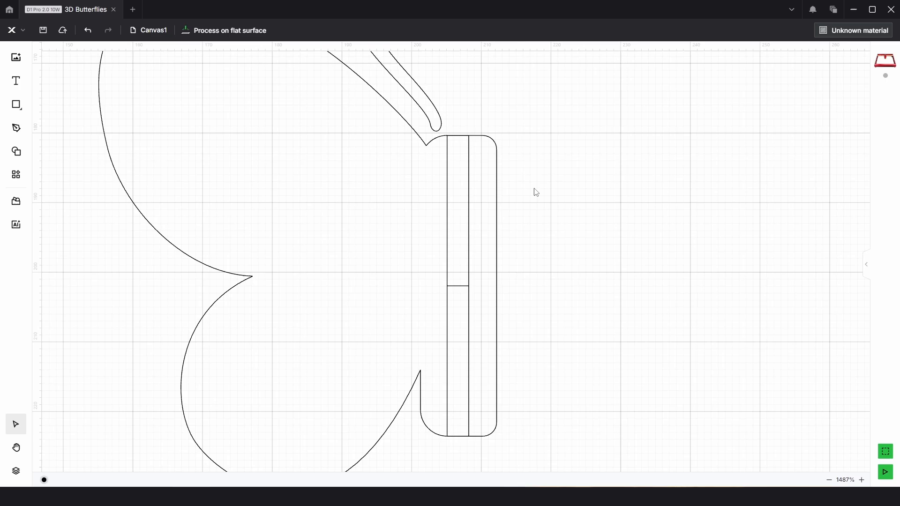
{"action": "scroll", "scroll_direction": "down", "scroll_amount": 3}
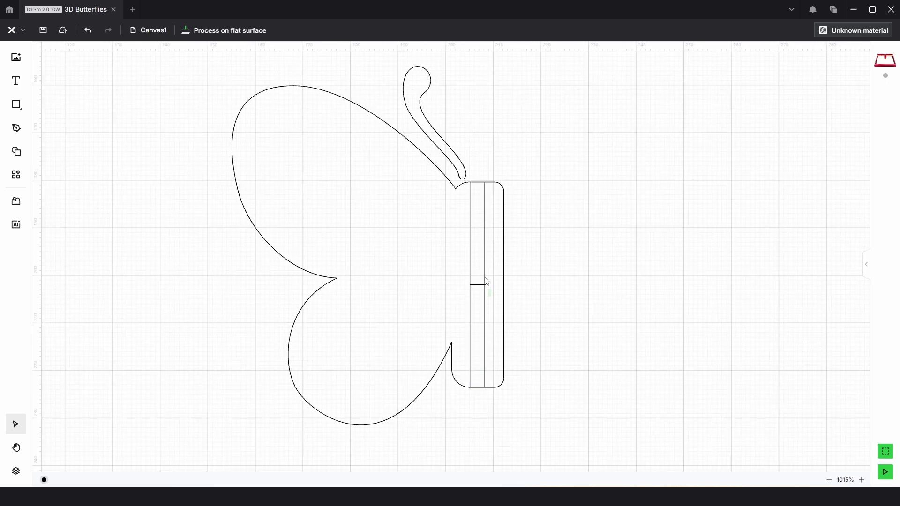
{"action": "left_click", "coordinate": [484, 283]}
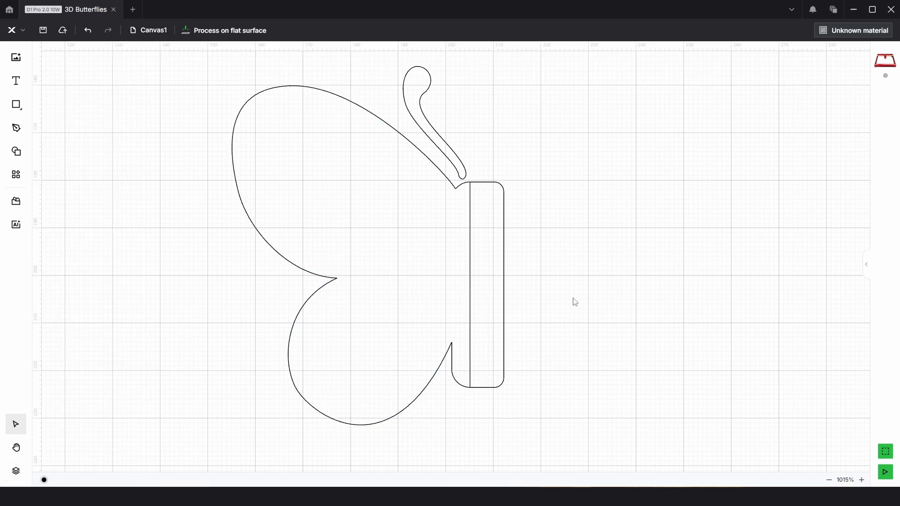
{"action": "left_click", "coordinate": [433, 131]}
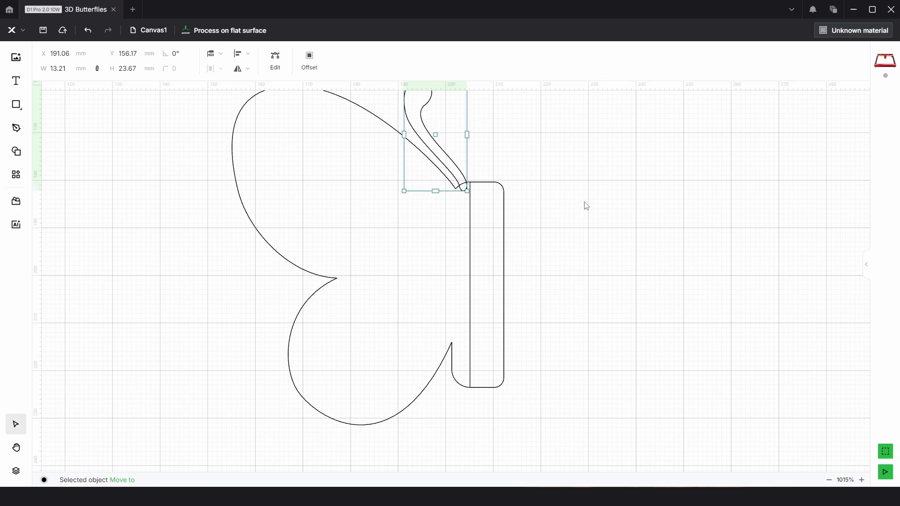
{"action": "left_click", "coordinate": [579, 315]}
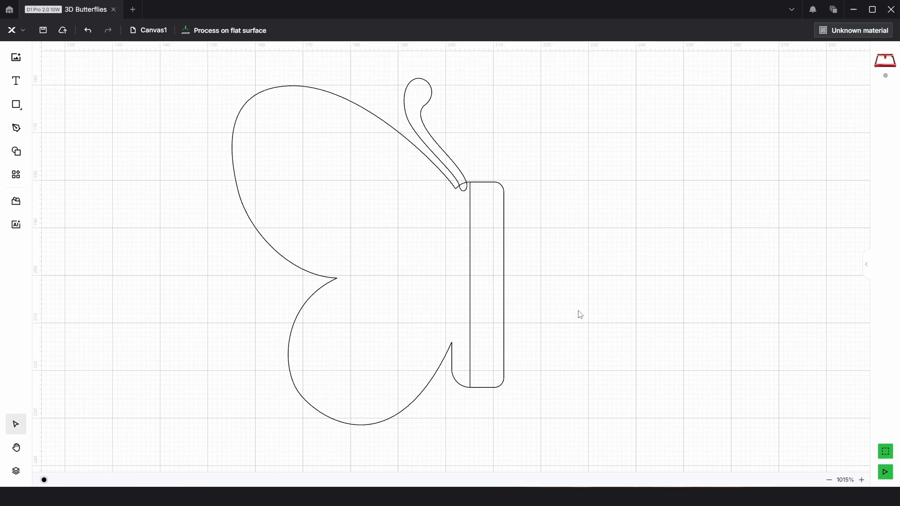
{"action": "mouse_move", "coordinate": [567, 304]}
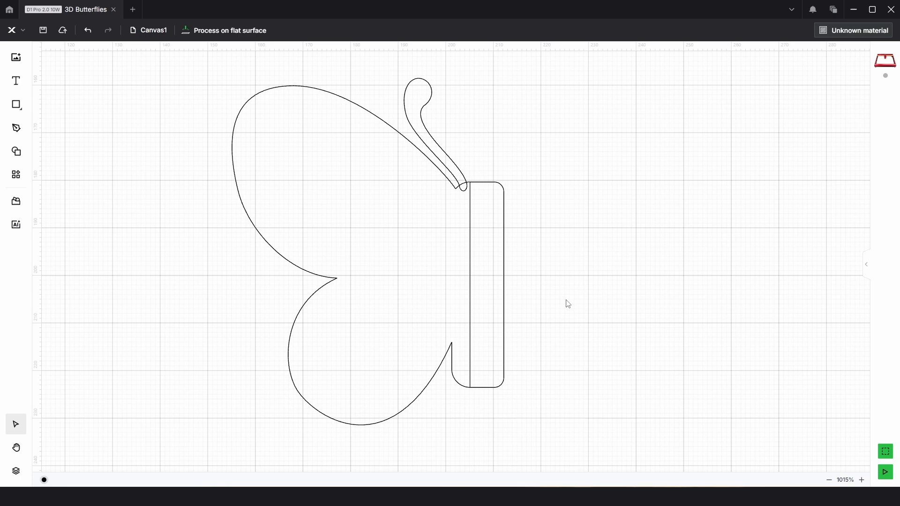
{"action": "mouse_move", "coordinate": [335, 176]}
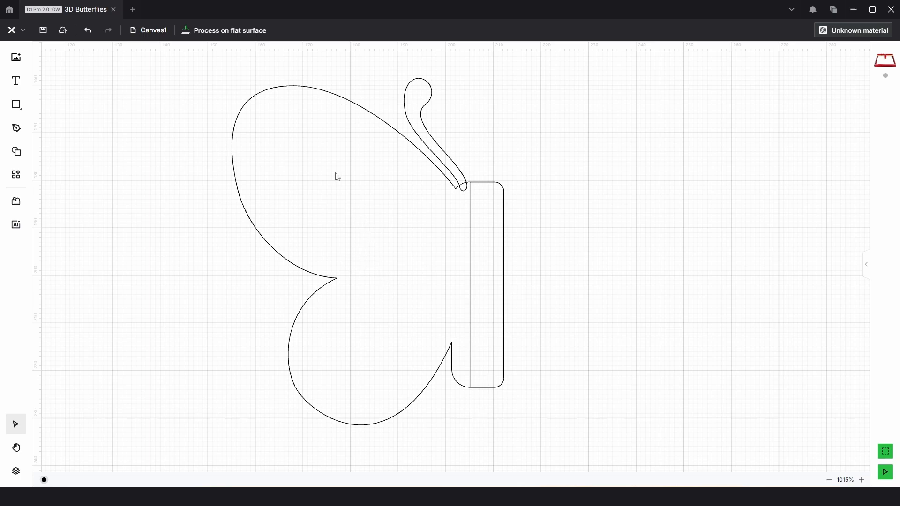
{"action": "mouse_move", "coordinate": [329, 167]}
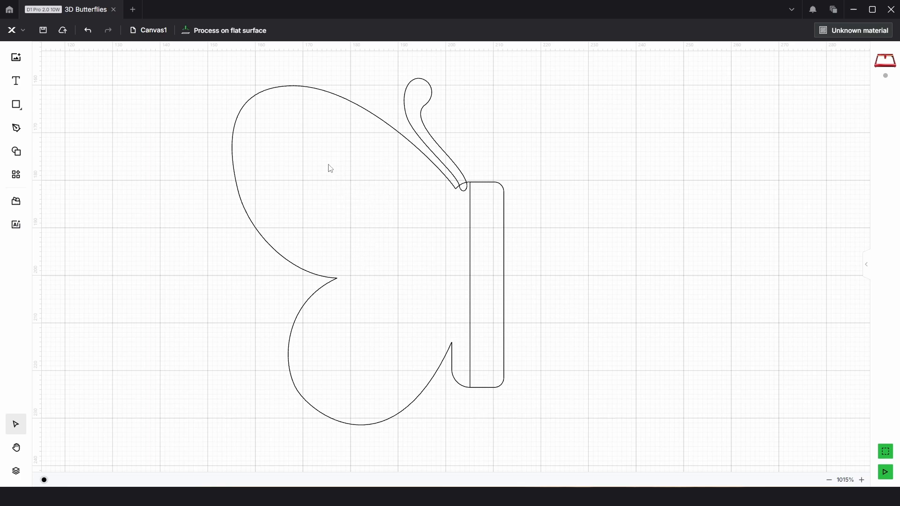
{"action": "mouse_move", "coordinate": [354, 282]}
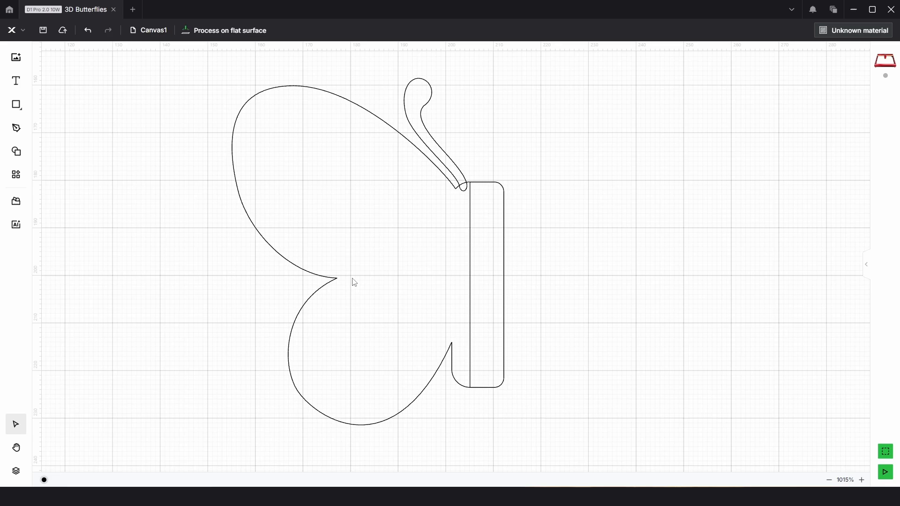
{"action": "mouse_move", "coordinate": [362, 199]}
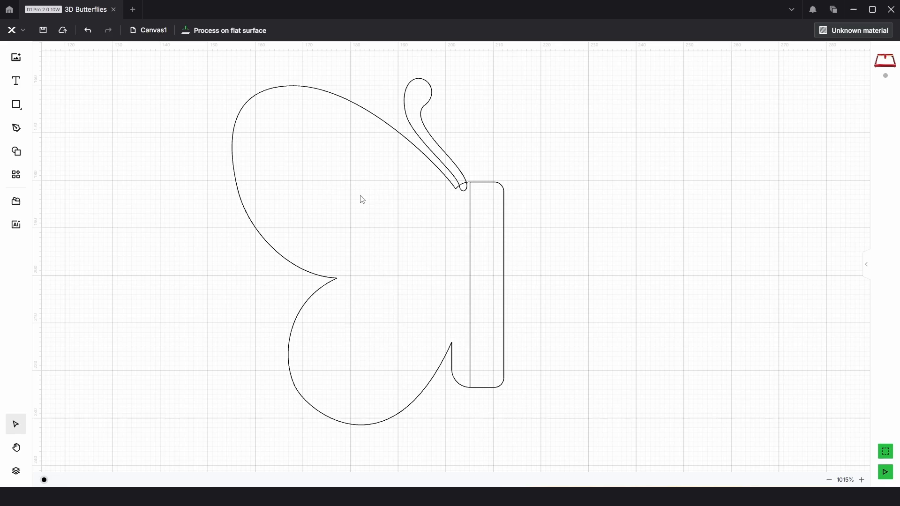
{"action": "mouse_move", "coordinate": [373, 210]}
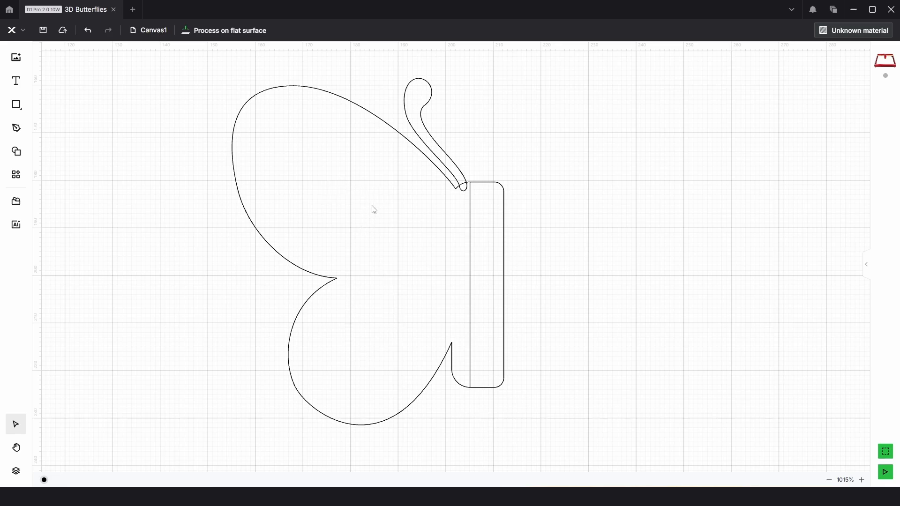
- Position the half-butterfly wing against its tab rectangle and Union them into one outline
{"action": "left_click", "coordinate": [372, 210]}
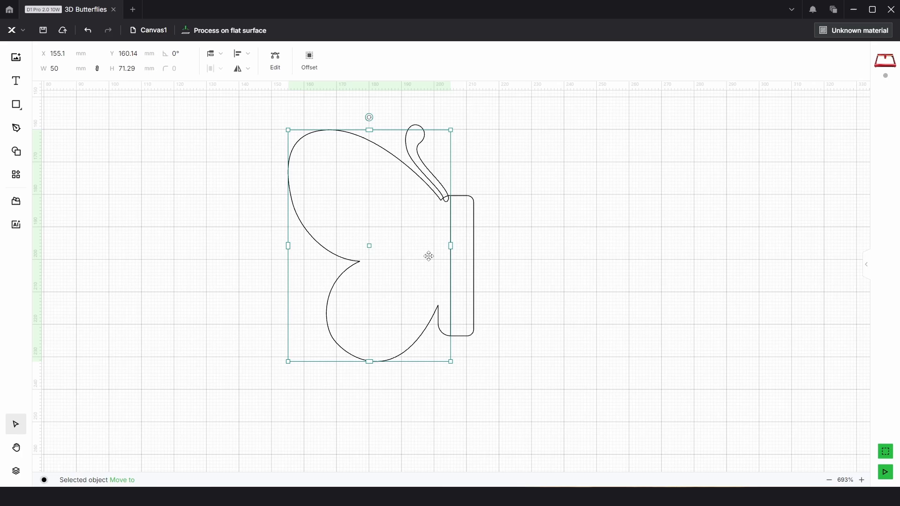
{"action": "left_click_drag", "start_coordinate": [428, 256], "coordinate": [456, 298]}
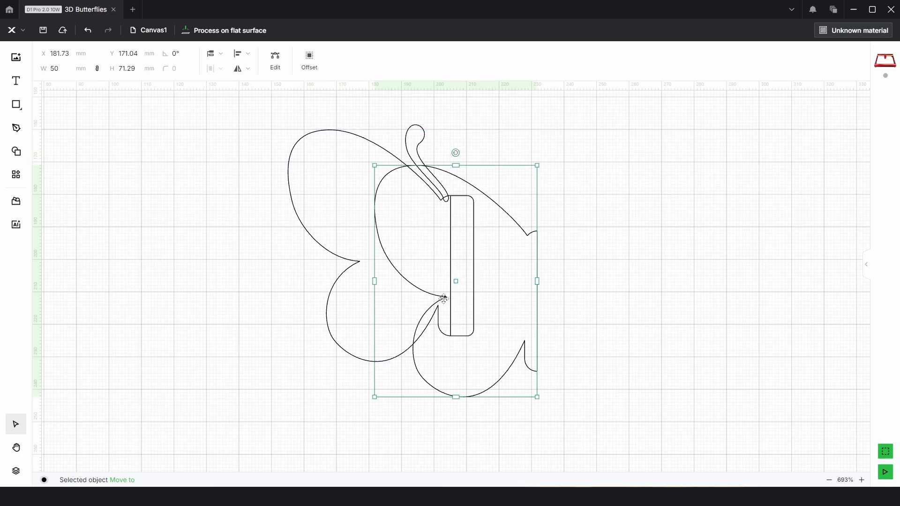
{"action": "left_click", "coordinate": [509, 263]}
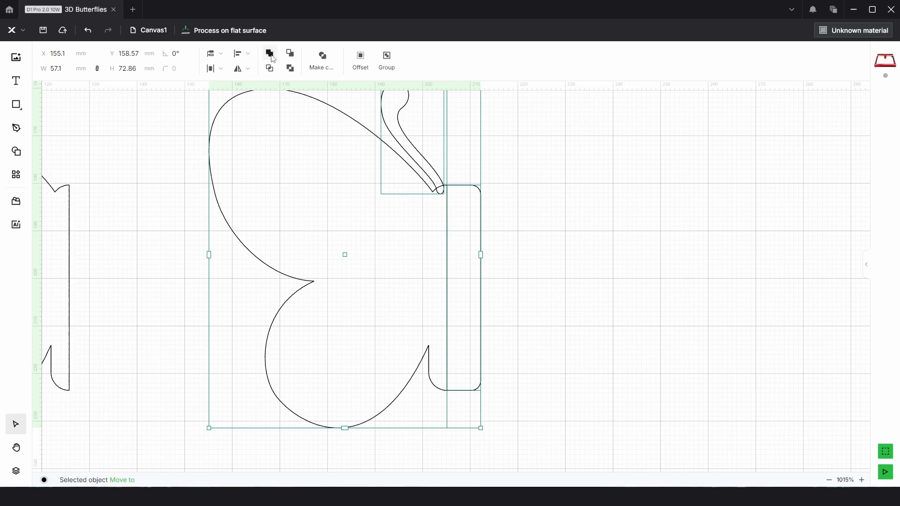
{"action": "left_click", "coordinate": [566, 234]}
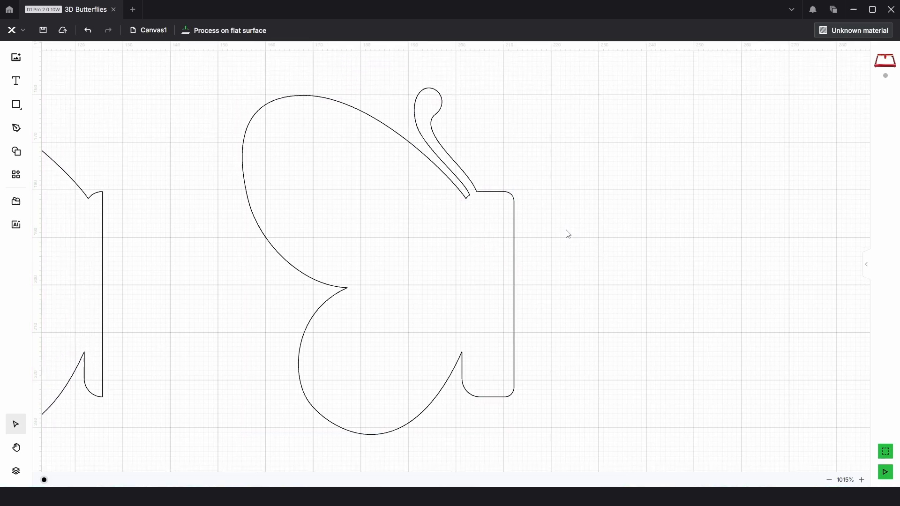
{"action": "mouse_move", "coordinate": [15, 470]}
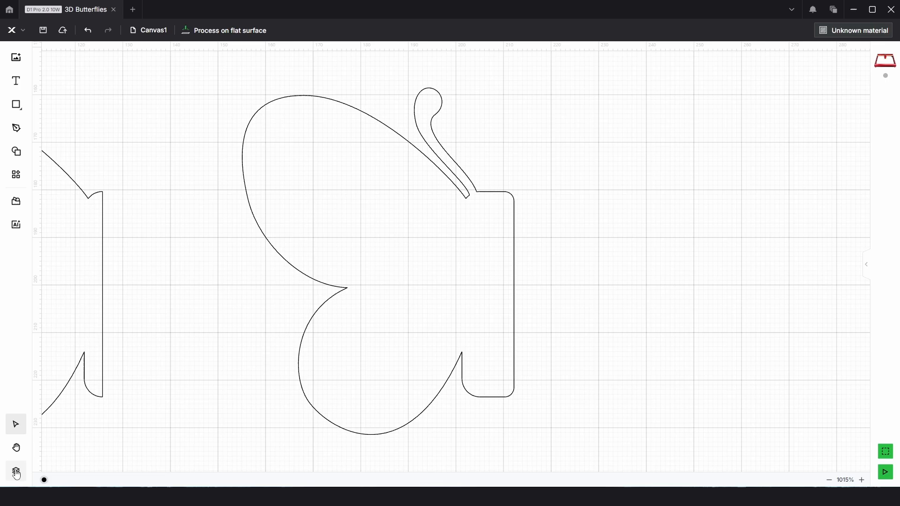
- Copy the half butterfly to the right and reflect the copy horizontally so the halves face each other
{"action": "left_click", "coordinate": [16, 471]}
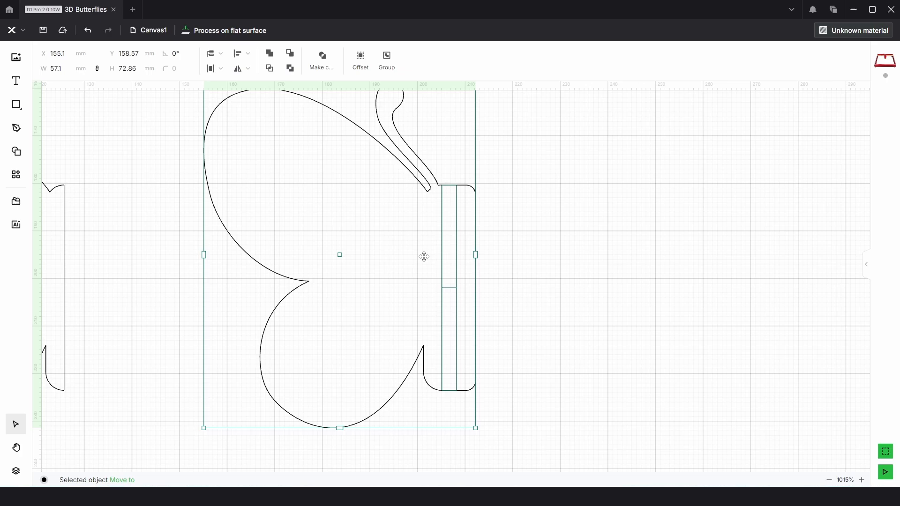
{"action": "left_click_drag", "start_coordinate": [423, 256], "coordinate": [630, 289]}
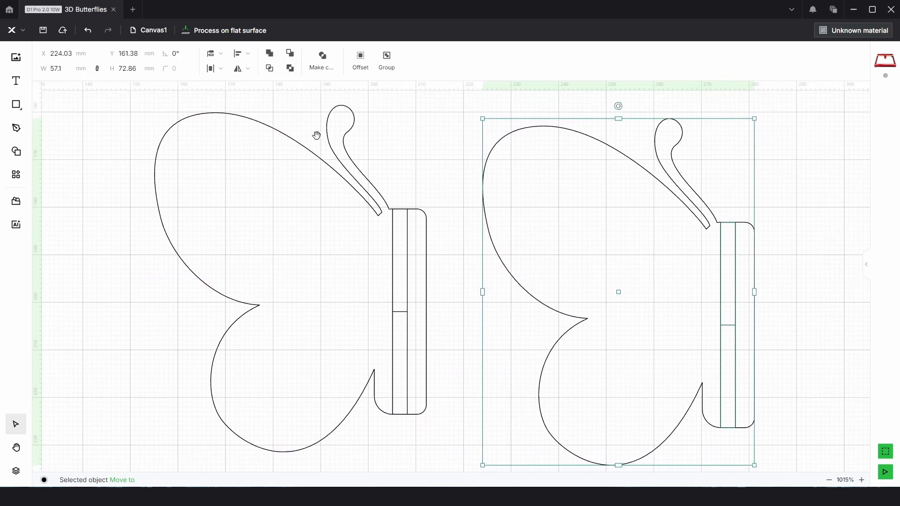
{"action": "left_click", "coordinate": [240, 68]}
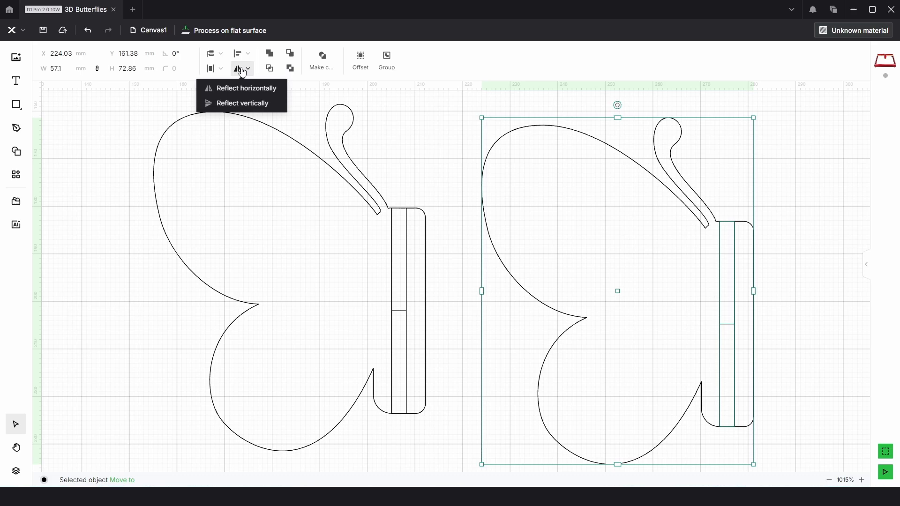
{"action": "left_click", "coordinate": [247, 88]}
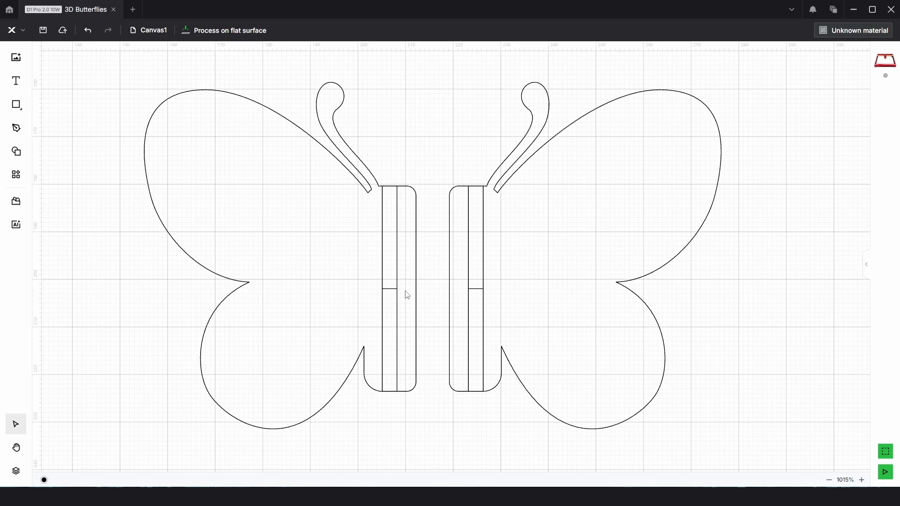
- Stretch the left slot past the tab top and the right slot past the tab bottom, then Subtract each from its half
{"action": "left_click", "coordinate": [389, 343]}
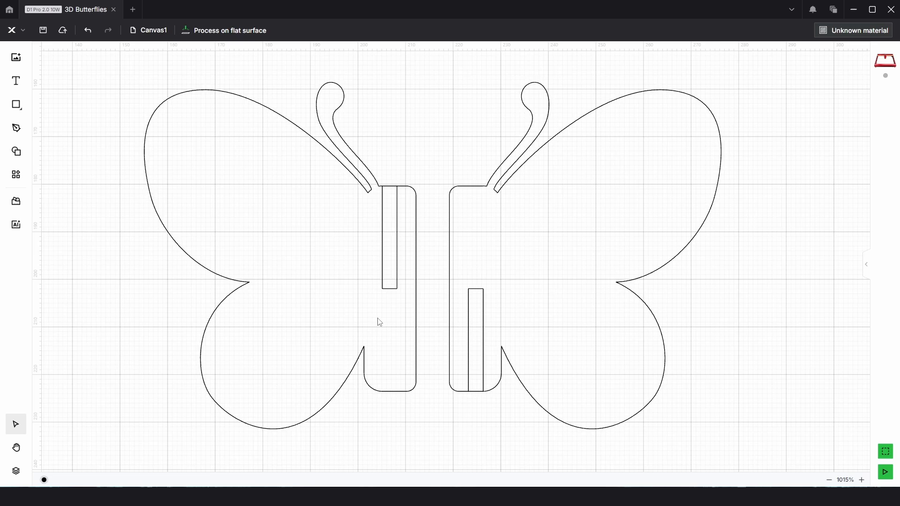
{"action": "left_click", "coordinate": [388, 239]}
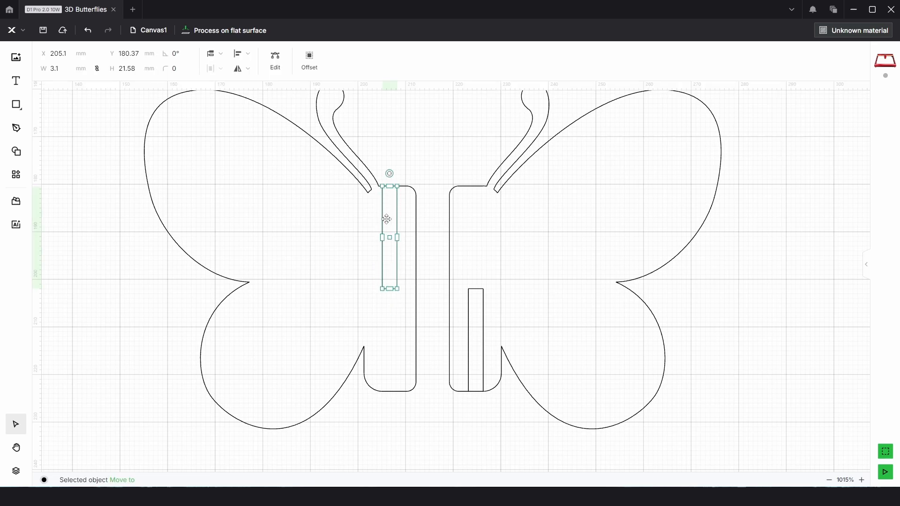
{"action": "mouse_move", "coordinate": [95, 70]}
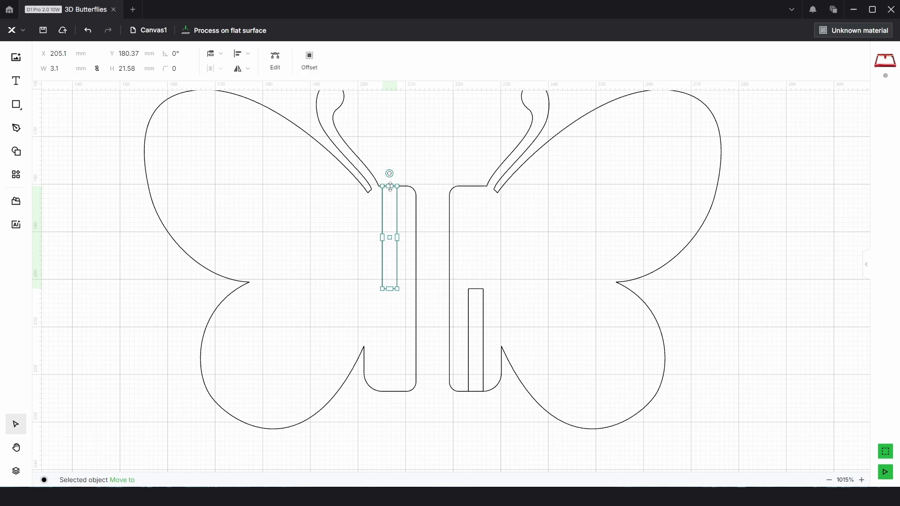
{"action": "left_click_drag", "start_coordinate": [388, 186], "coordinate": [389, 162]}
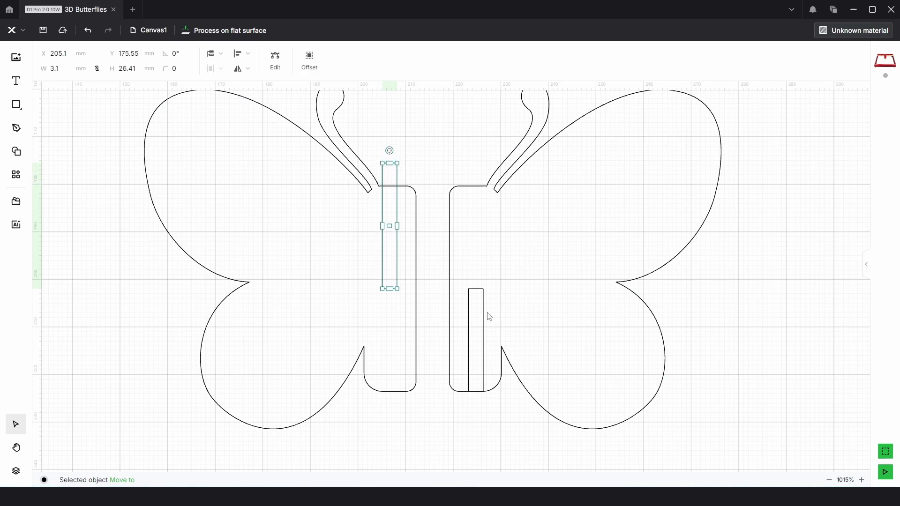
{"action": "left_click_drag", "start_coordinate": [389, 226], "coordinate": [476, 350]}
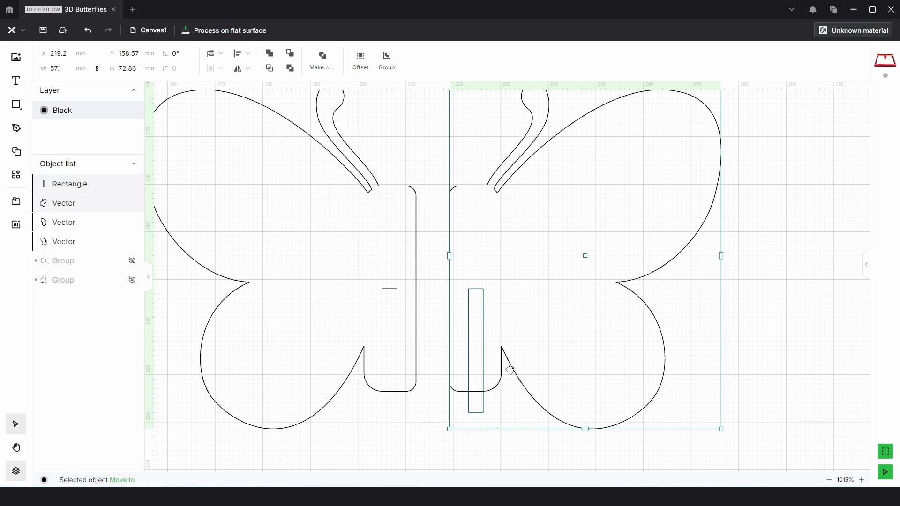
{"action": "mouse_move", "coordinate": [20, 88]}
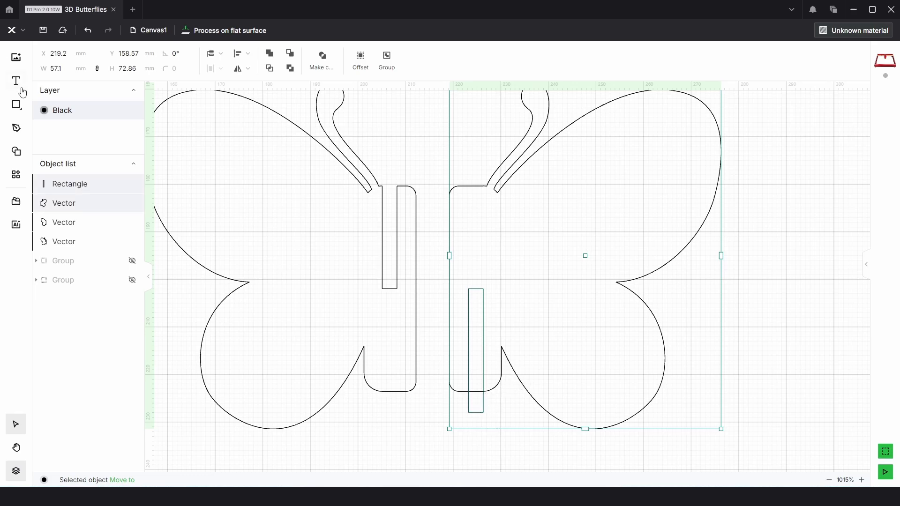
{"action": "mouse_move", "coordinate": [65, 205]}
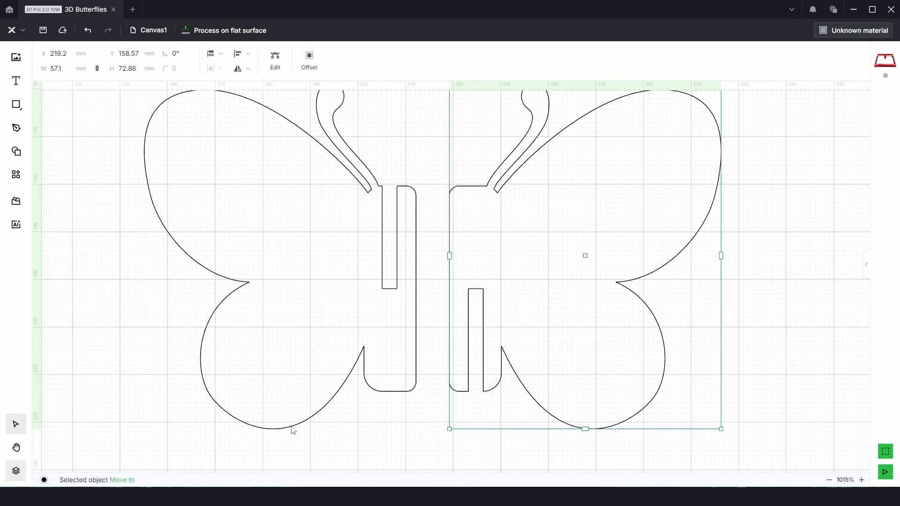
{"action": "left_click", "coordinate": [417, 232]}
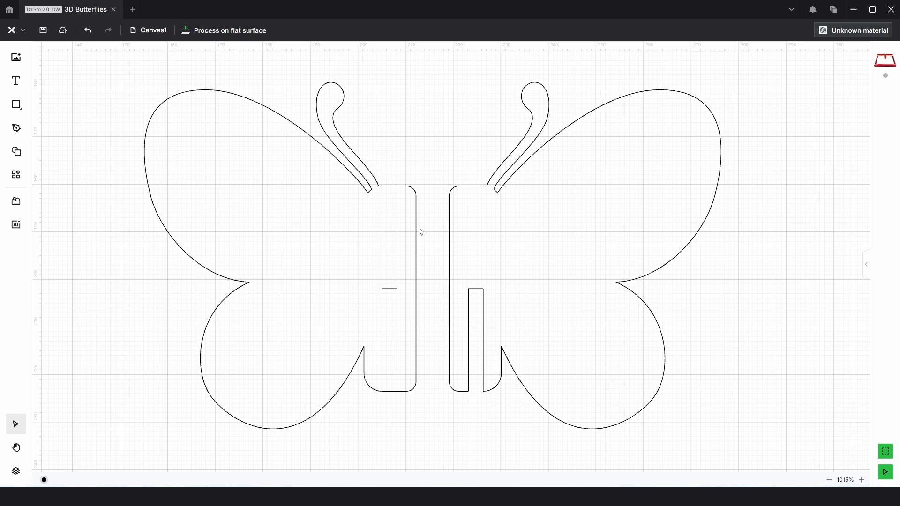
{"action": "mouse_move", "coordinate": [623, 234]}
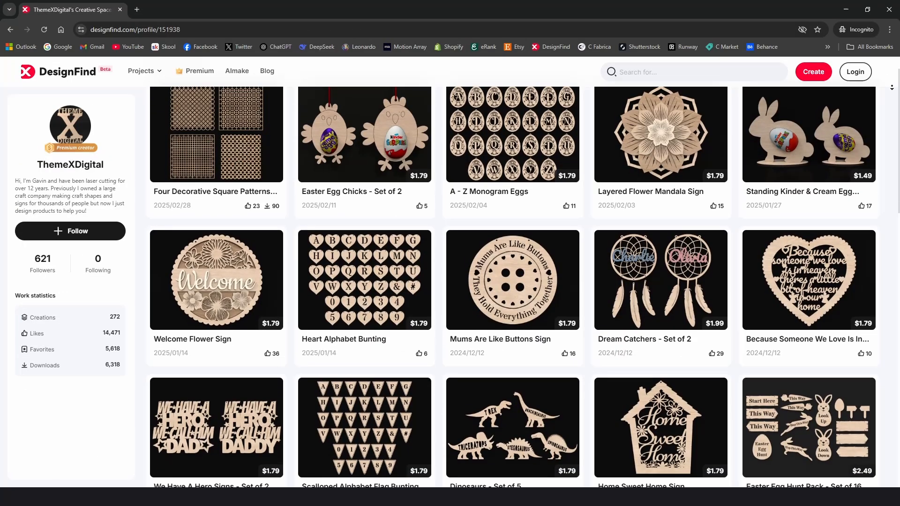
- Scroll down the DesignFind creator's catalog of 272 laser-cut design listings
{"action": "scroll", "scroll_direction": "down", "scroll_amount": 3}
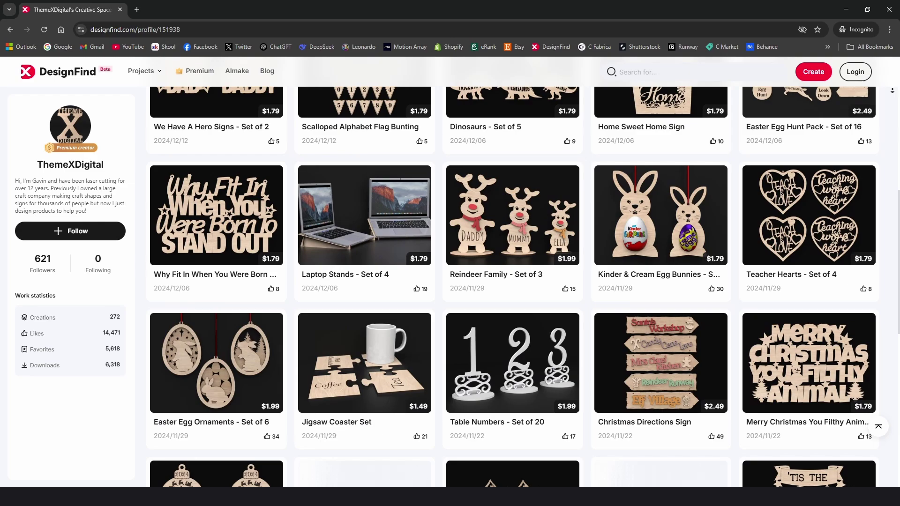
{"action": "scroll", "scroll_direction": "down", "scroll_amount": 3}
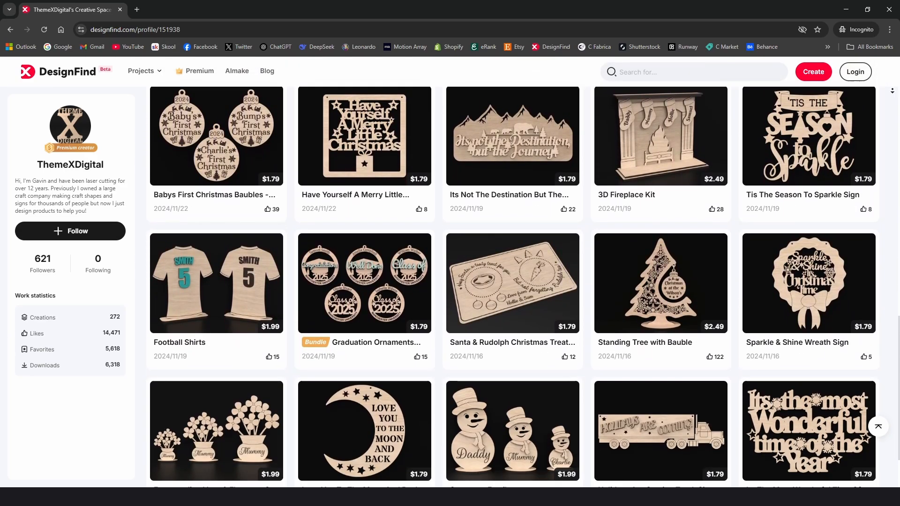
{"action": "scroll", "scroll_direction": "down", "scroll_amount": 3}
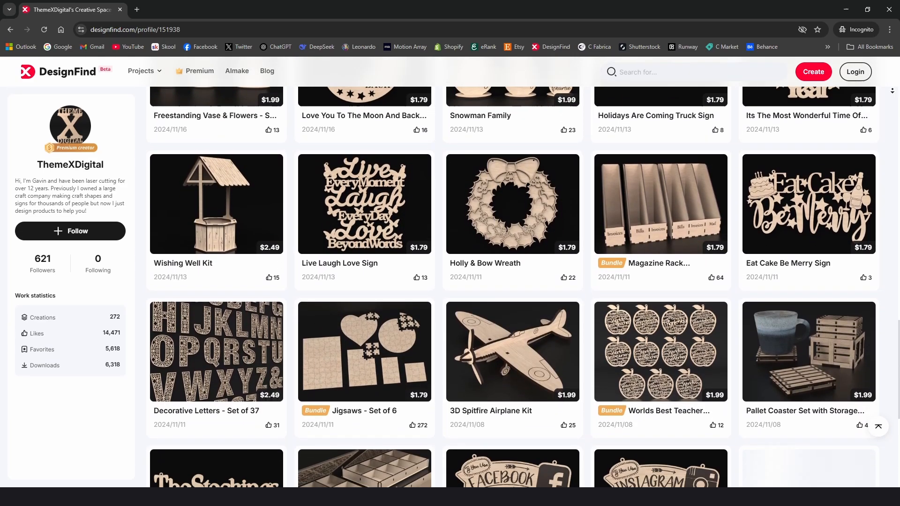
{"action": "scroll", "scroll_direction": "down", "scroll_amount": 3}
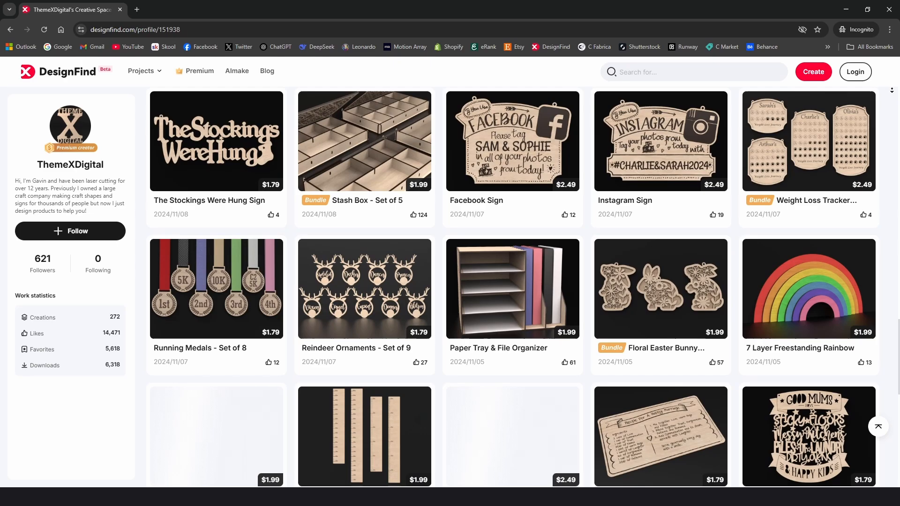
{"action": "scroll", "scroll_direction": "down", "scroll_amount": 3}
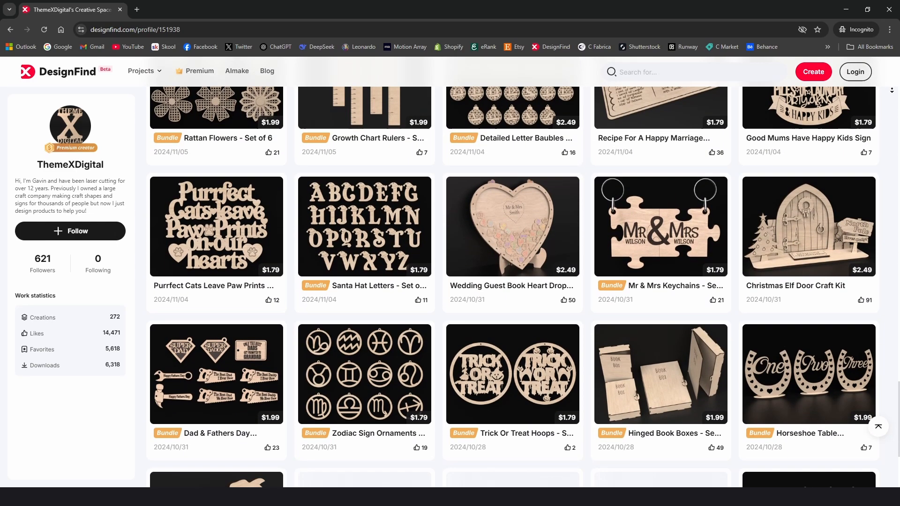
{"action": "scroll", "scroll_direction": "down", "scroll_amount": 3}
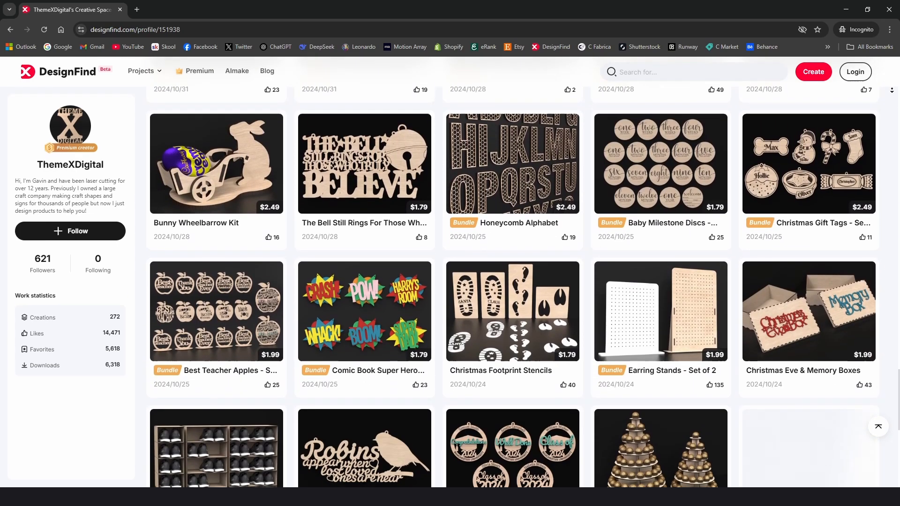
{"action": "scroll", "scroll_direction": "down", "scroll_amount": 3}
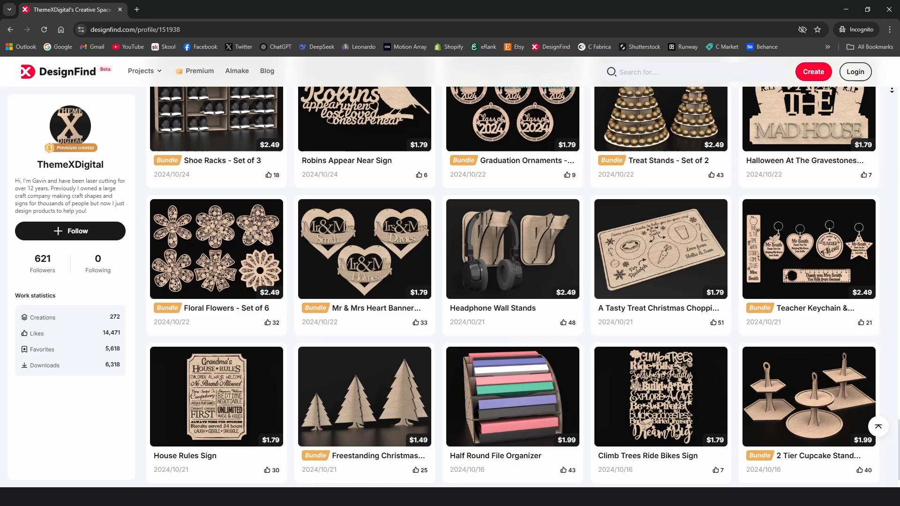
{"action": "scroll", "scroll_direction": "down", "scroll_amount": 3}
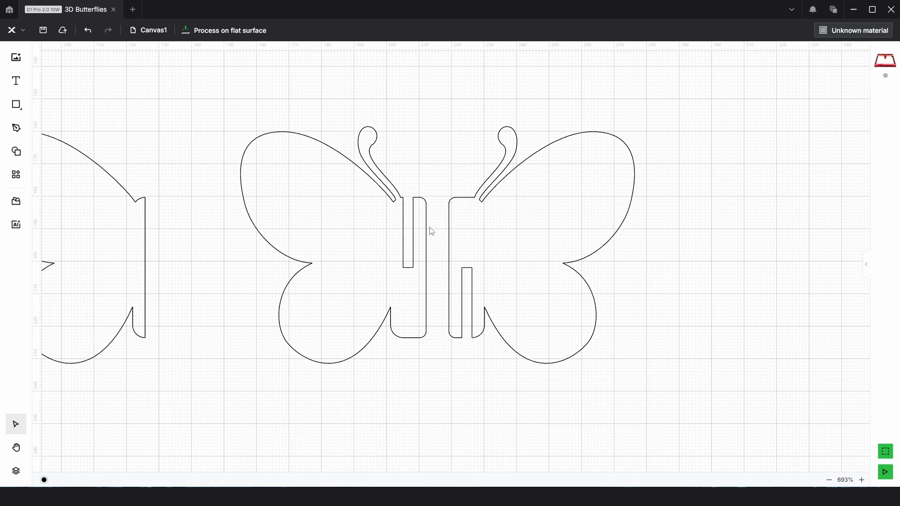
{"action": "mouse_move", "coordinate": [459, 225]}
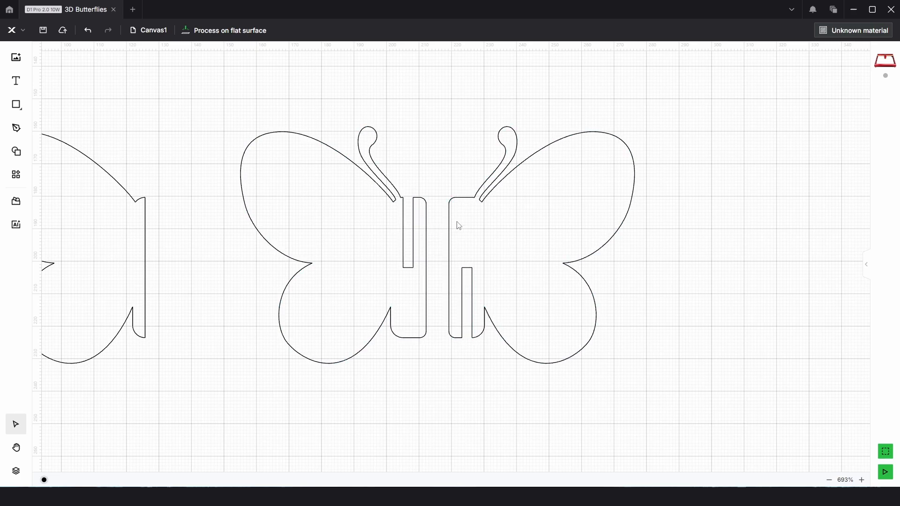
- Offset the standalone left half wing inward by 4 mm to form an inner border outline
{"action": "left_click_drag", "start_coordinate": [458, 225], "coordinate": [431, 223]}
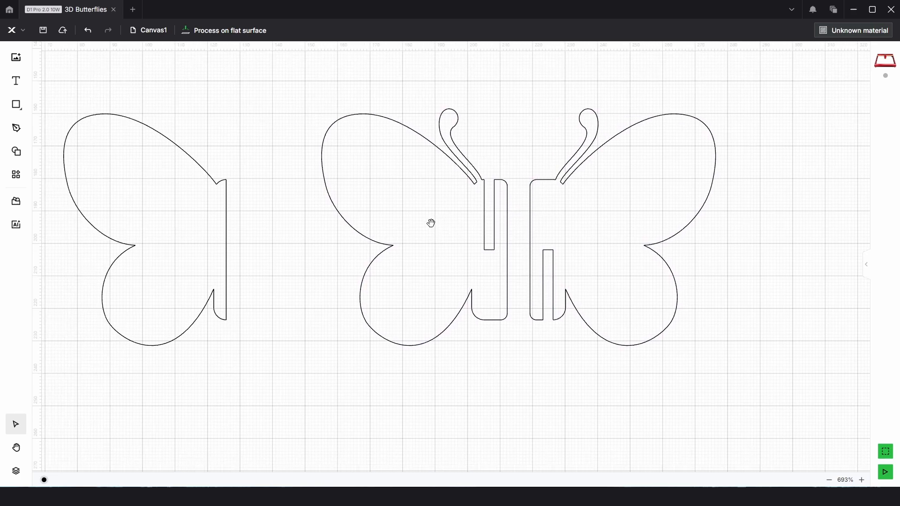
{"action": "mouse_move", "coordinate": [375, 225]}
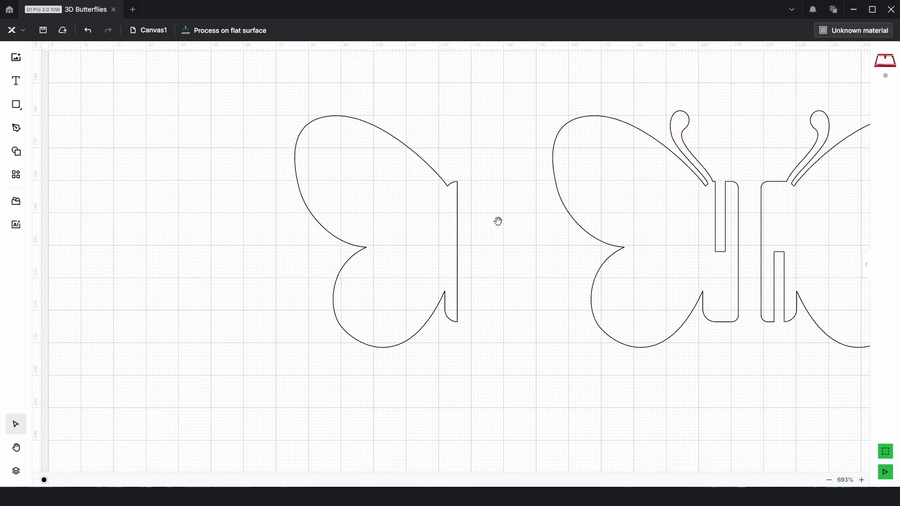
{"action": "left_click", "coordinate": [391, 216]}
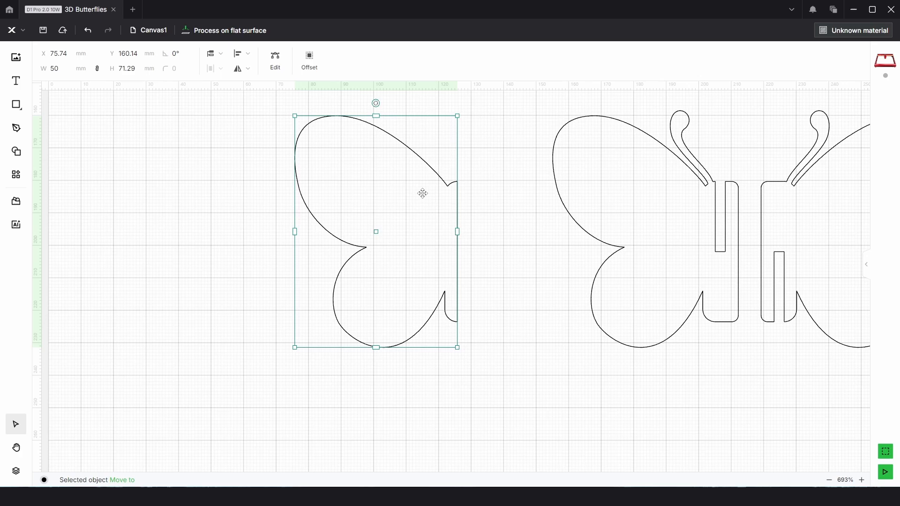
{"action": "left_click", "coordinate": [310, 58]}
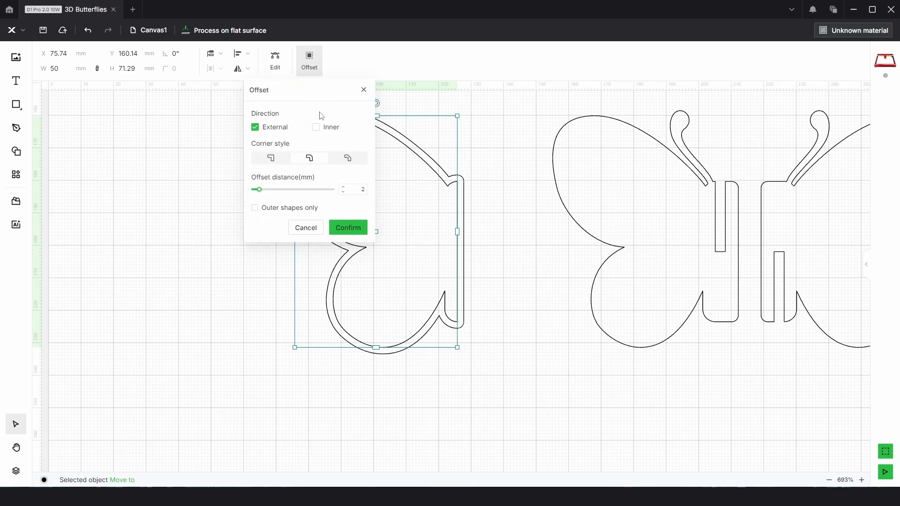
{"action": "left_click", "coordinate": [315, 128]}
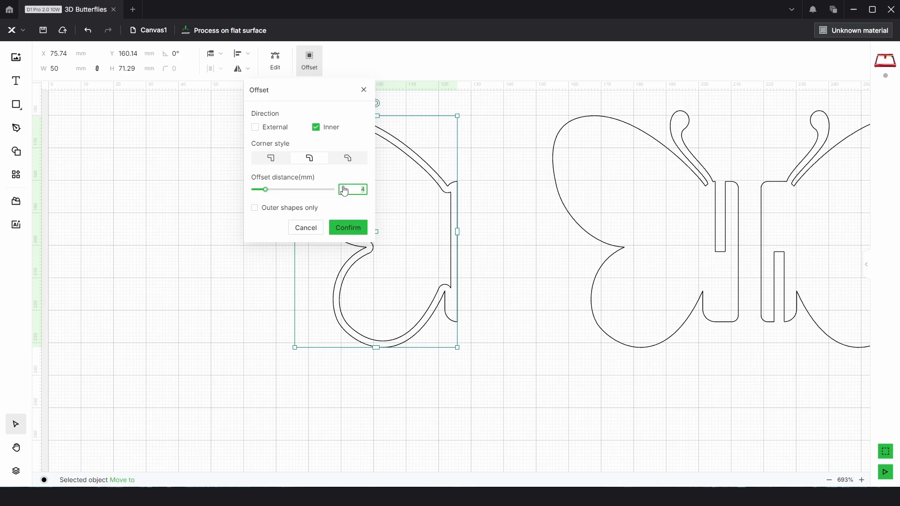
{"action": "left_click", "coordinate": [347, 227]}
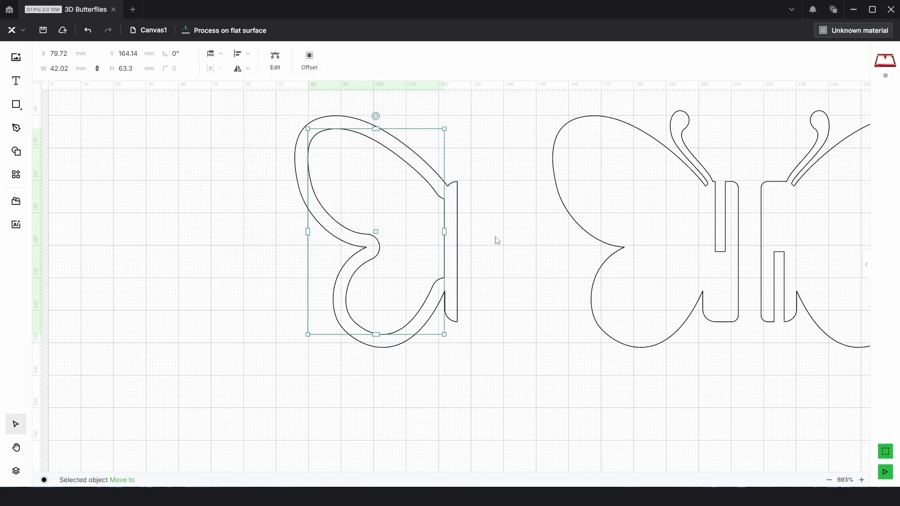
{"action": "left_click", "coordinate": [71, 186]}
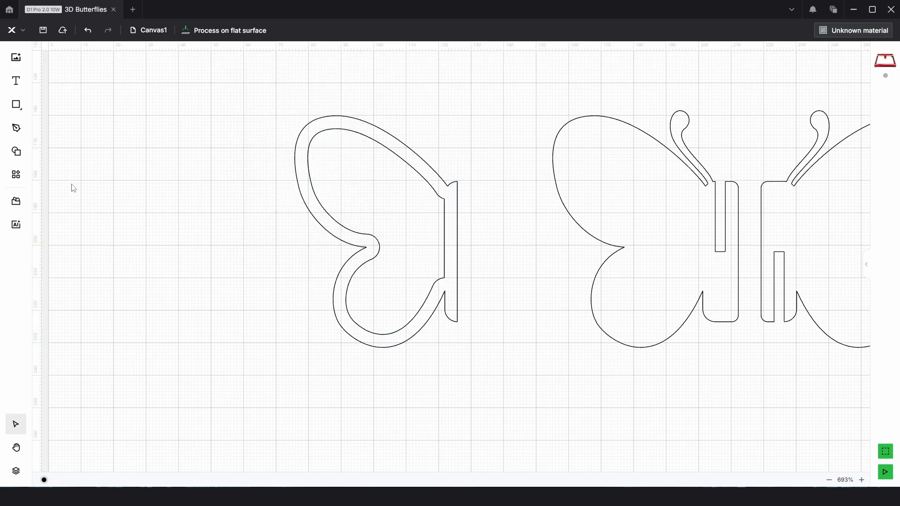
{"action": "mouse_move", "coordinate": [16, 175]}
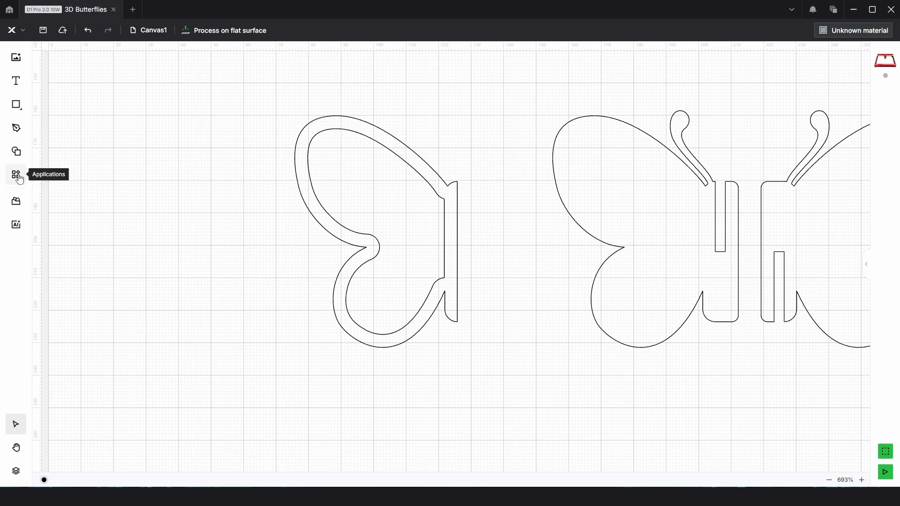
- Add the diamond lattice pattern from the Shapes library's Pattern category over the left half wing
{"action": "left_click", "coordinate": [16, 151]}
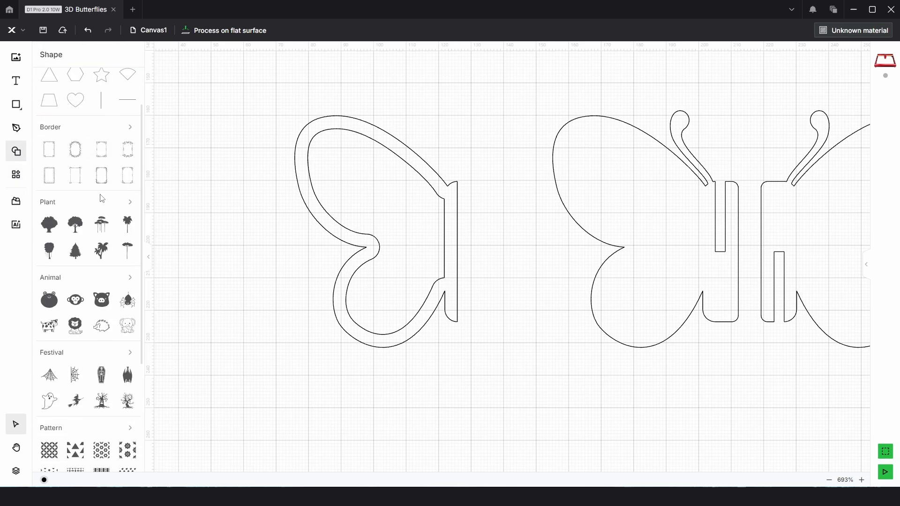
{"action": "scroll", "scroll_direction": "down", "scroll_amount": 3}
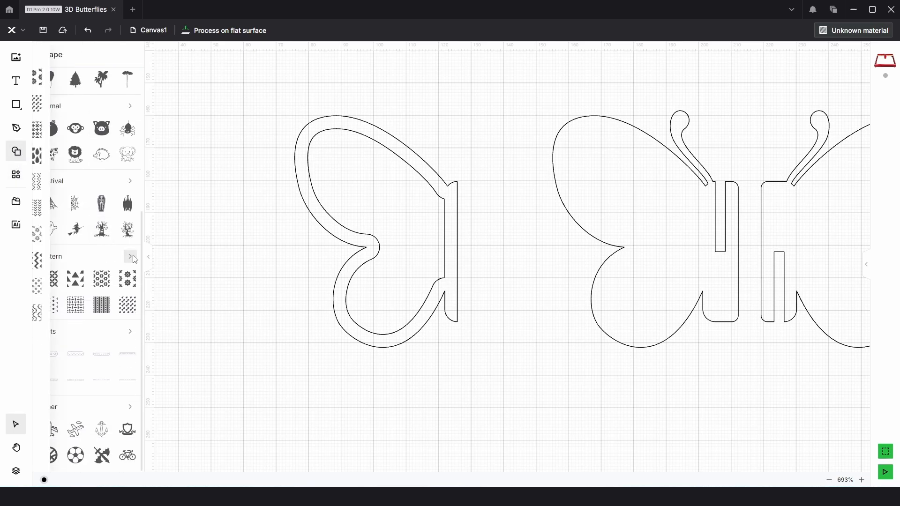
{"action": "left_click", "coordinate": [130, 257]}
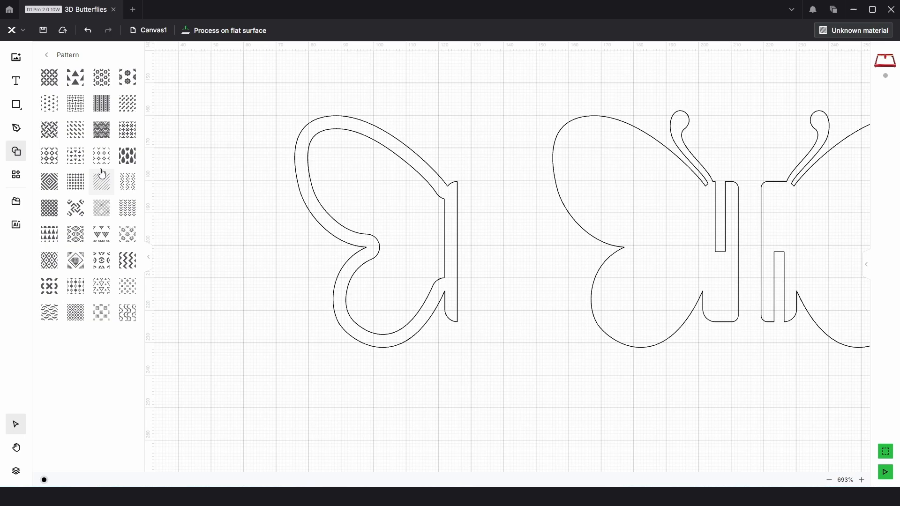
{"action": "left_click", "coordinate": [48, 130]}
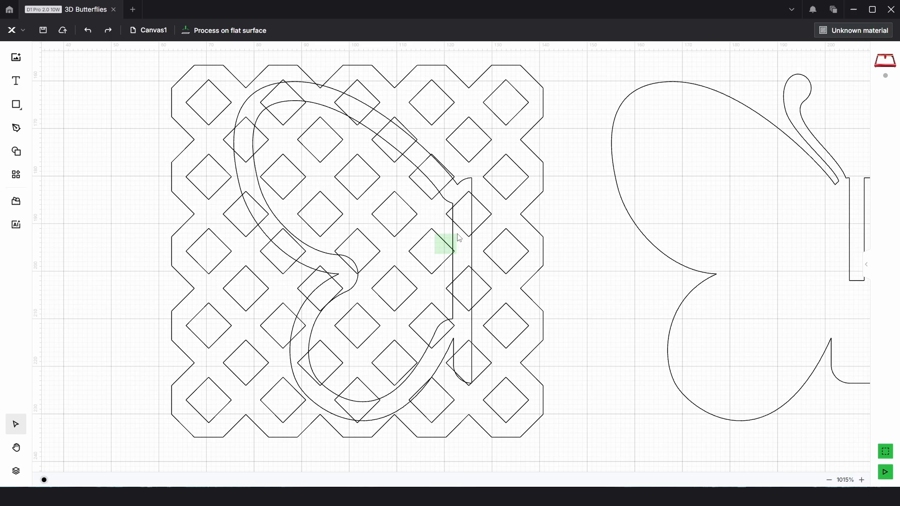
{"action": "left_click", "coordinate": [16, 470]}
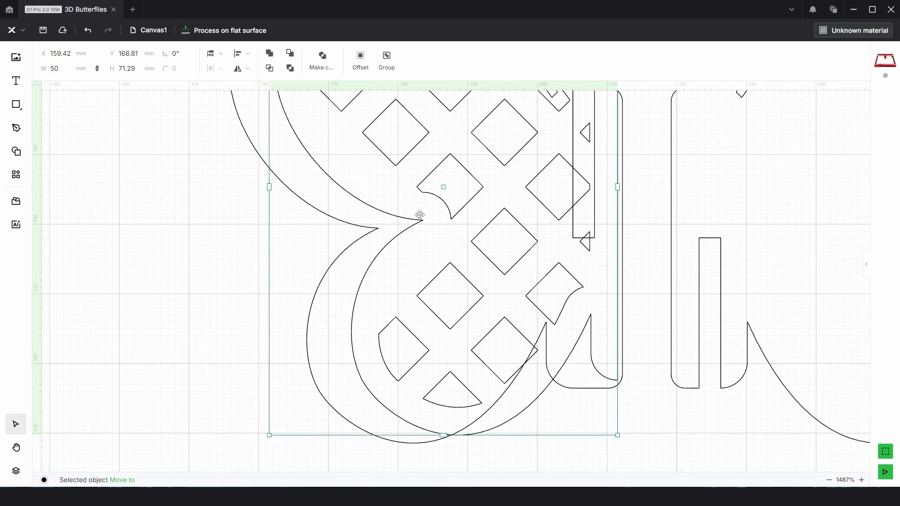
- Place the lattice-cut wing on the left half and a mirrored copy onto the right half
{"action": "left_click_drag", "start_coordinate": [420, 214], "coordinate": [378, 229]}
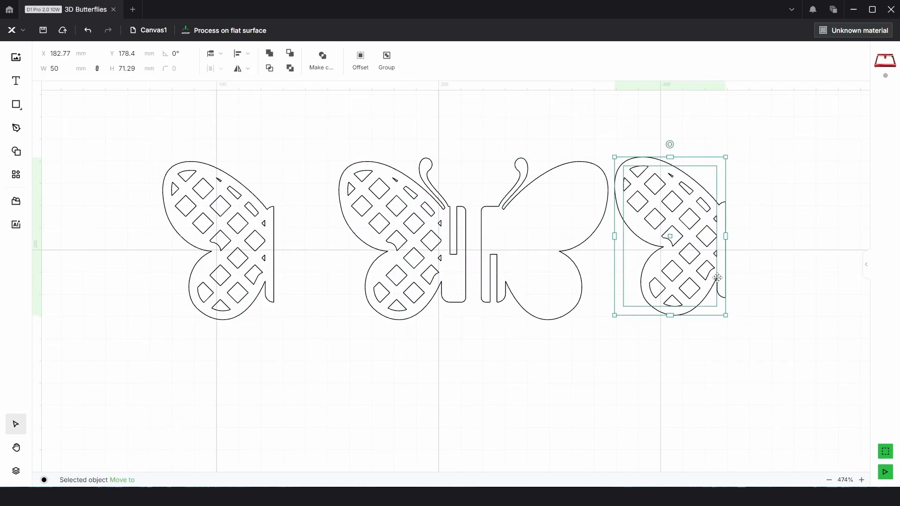
{"action": "left_click", "coordinate": [238, 68]}
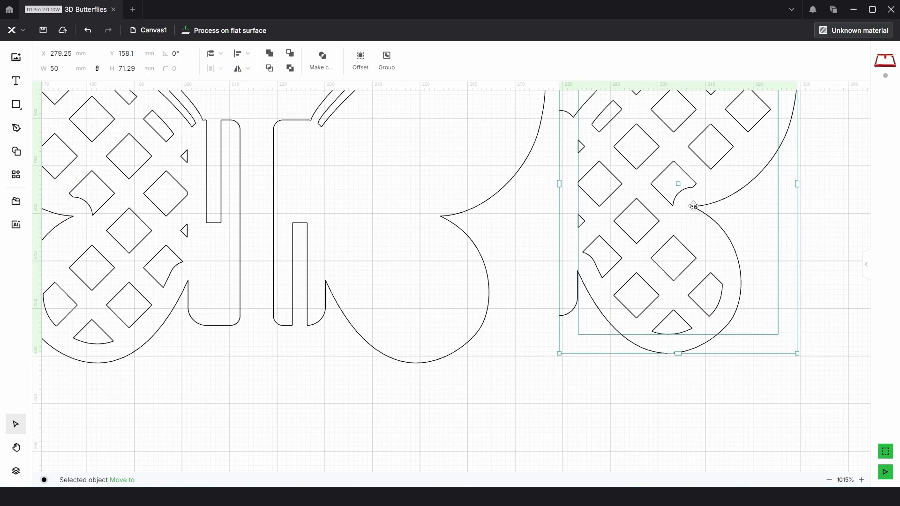
{"action": "left_click_drag", "start_coordinate": [692, 205], "coordinate": [444, 215]}
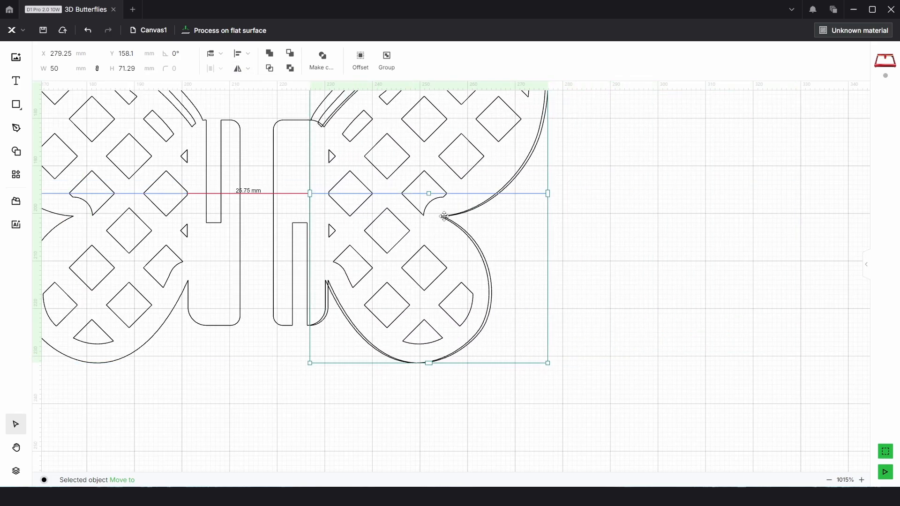
{"action": "left_click", "coordinate": [315, 276]}
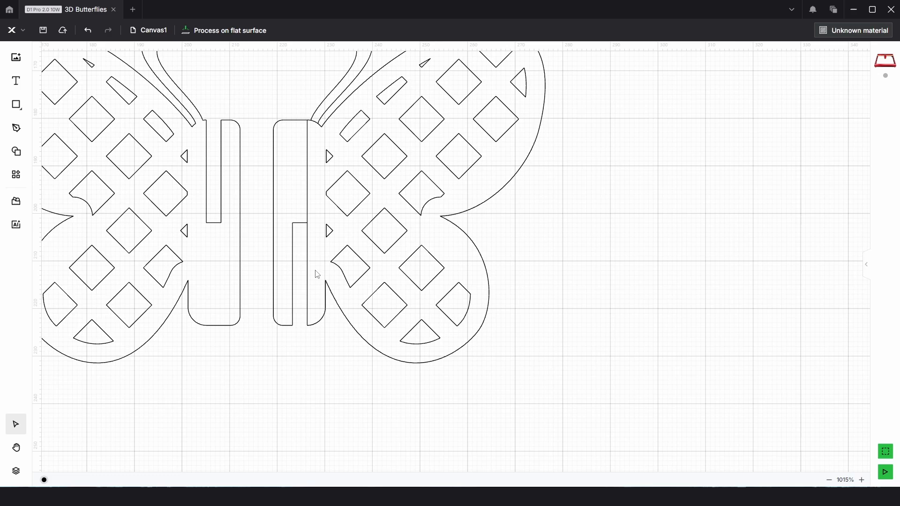
{"action": "mouse_move", "coordinate": [545, 233]}
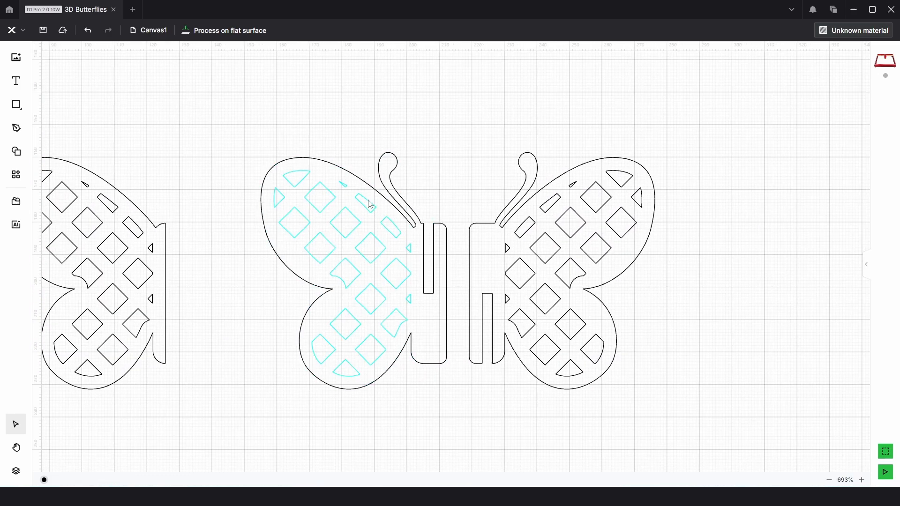
- Release the right wing's lattice compound vector and remake the pieces as one compound vector
{"action": "left_click", "coordinate": [326, 201]}
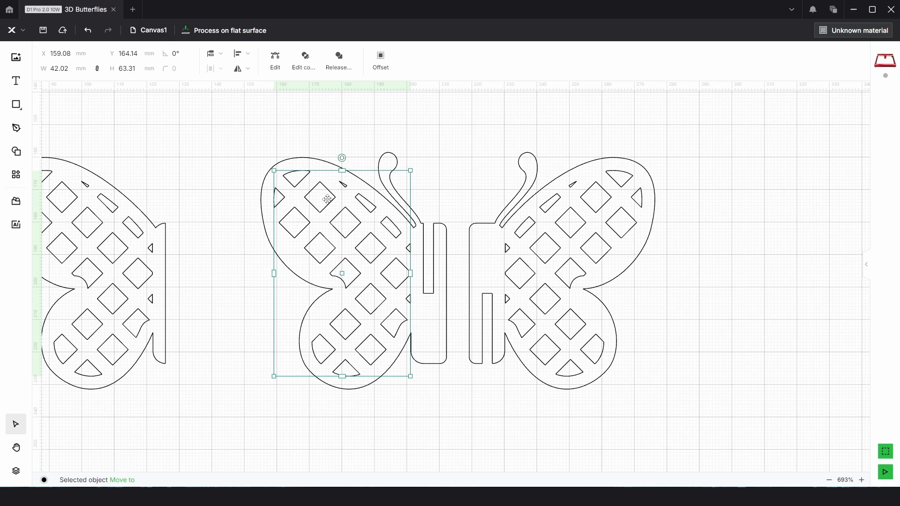
{"action": "mouse_move", "coordinate": [339, 58]}
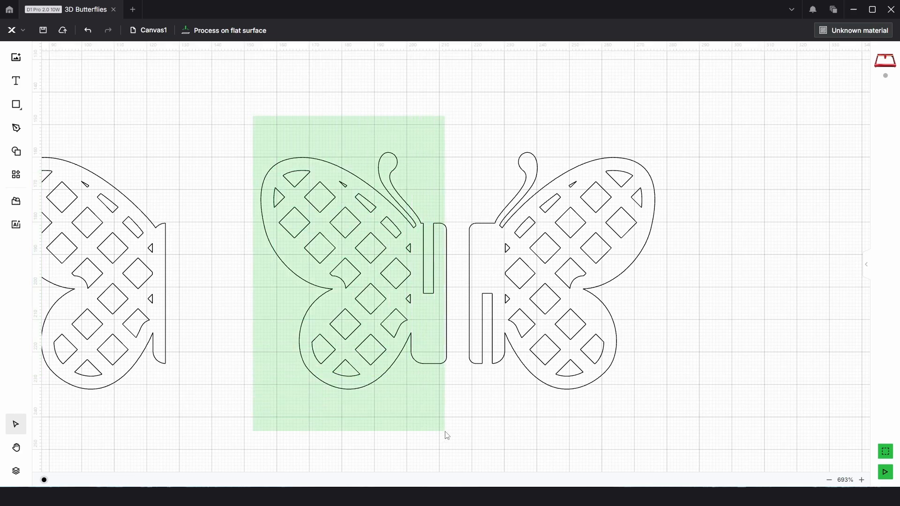
{"action": "left_click", "coordinate": [321, 252]}
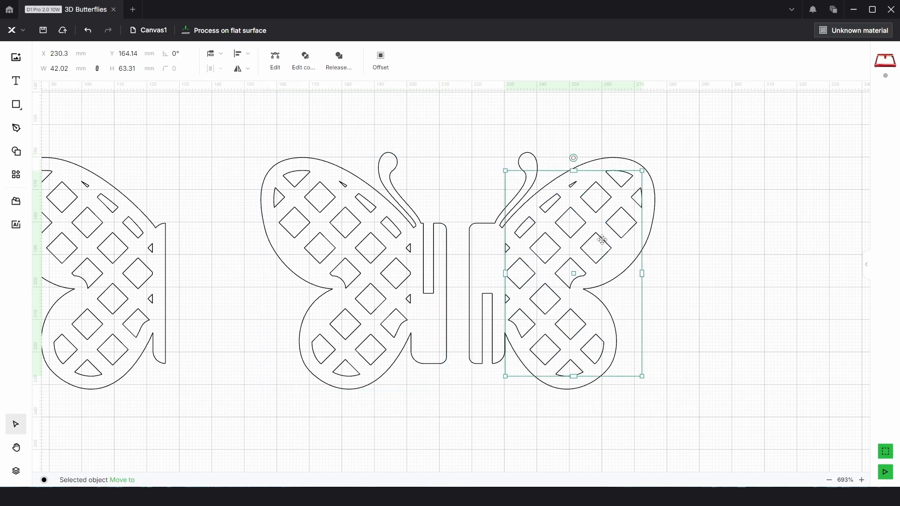
{"action": "right_click", "coordinate": [600, 240]}
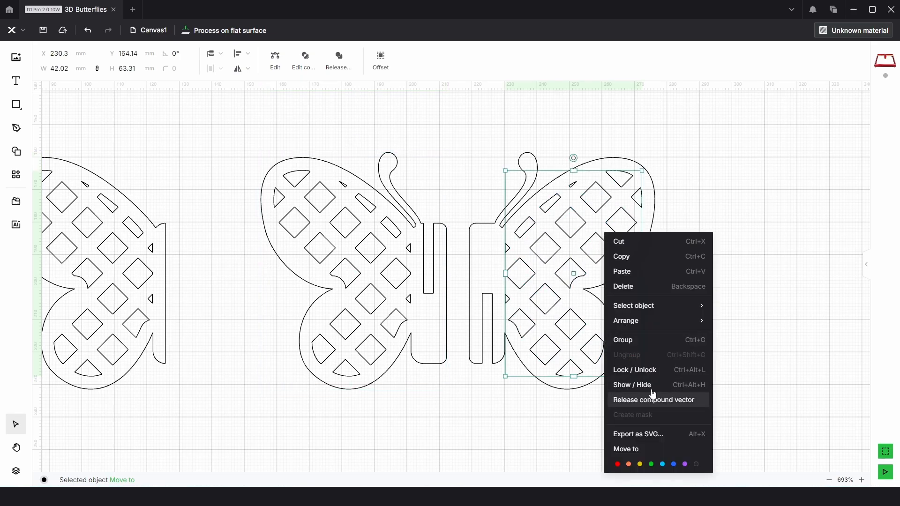
{"action": "left_click", "coordinate": [654, 399]}
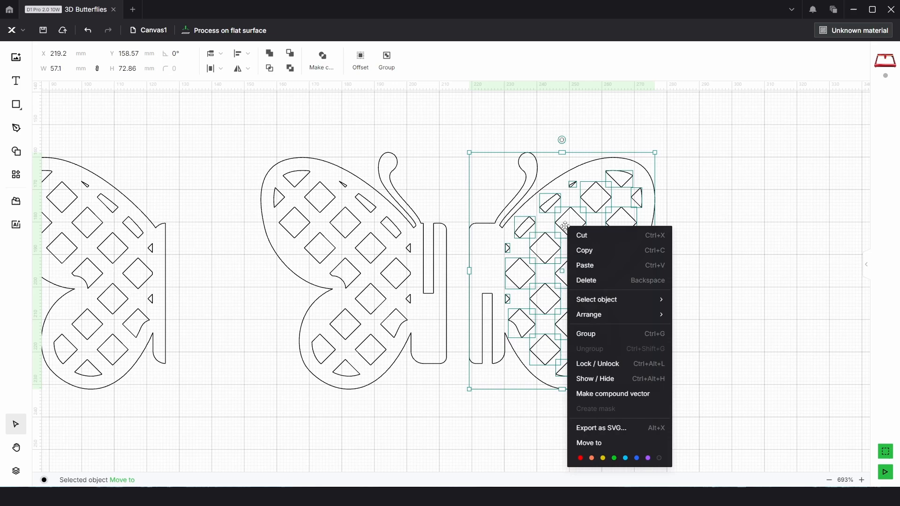
{"action": "left_click", "coordinate": [691, 288]}
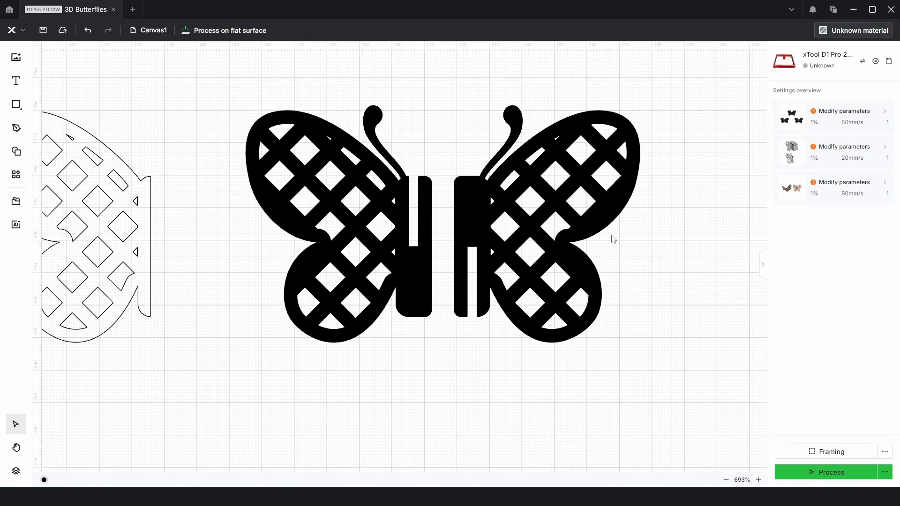
{"action": "mouse_move", "coordinate": [616, 238]}
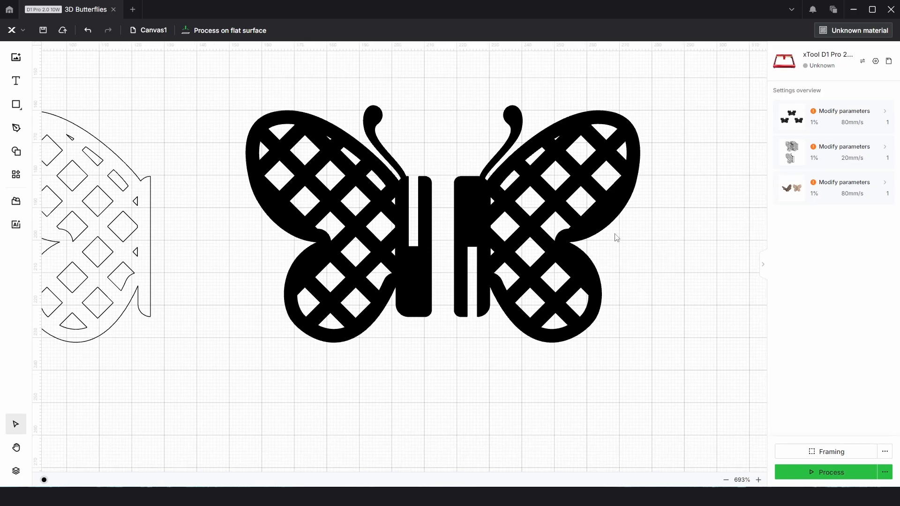